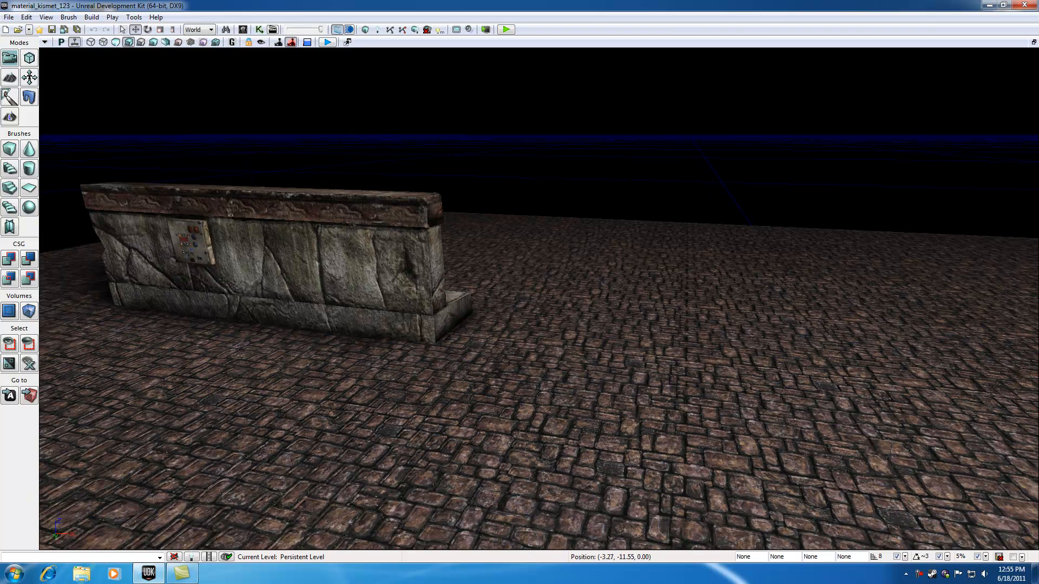
- Select the wall control panel (StaticMeshActor_4) and bring up the Kismet editor
left_click(199, 241)
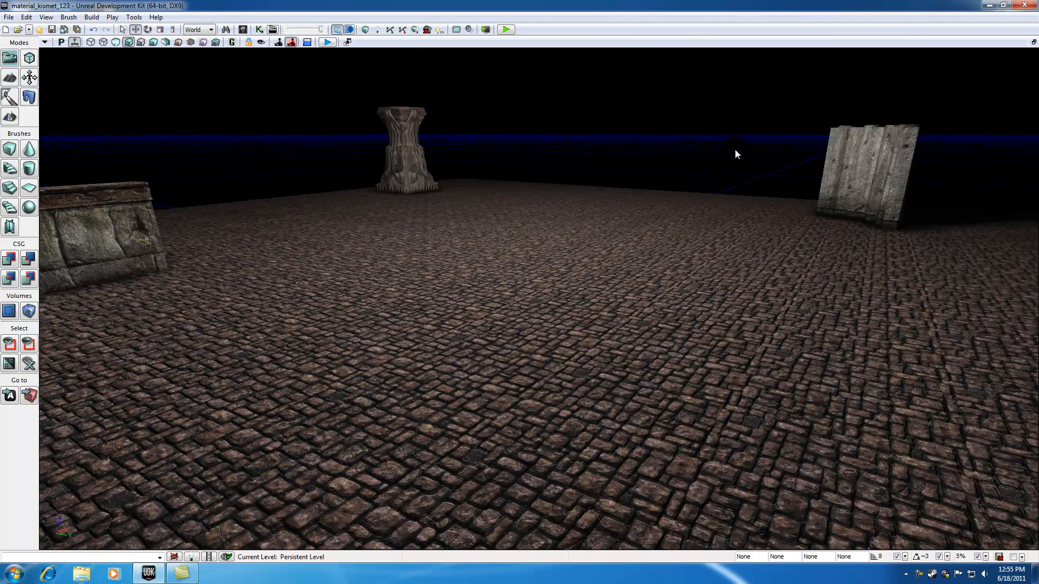
left_click(406, 150)
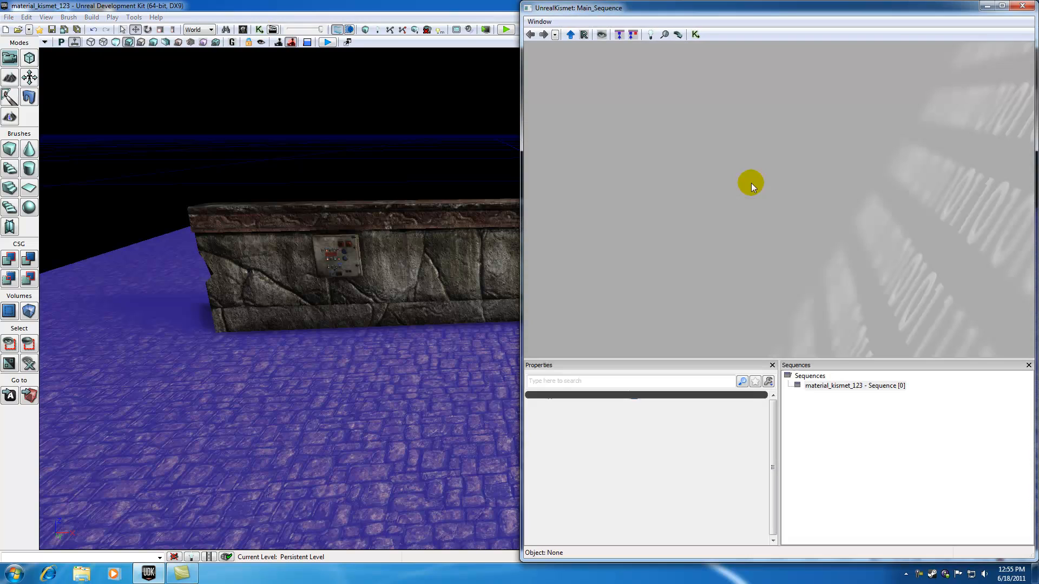
mouse_move(736, 259)
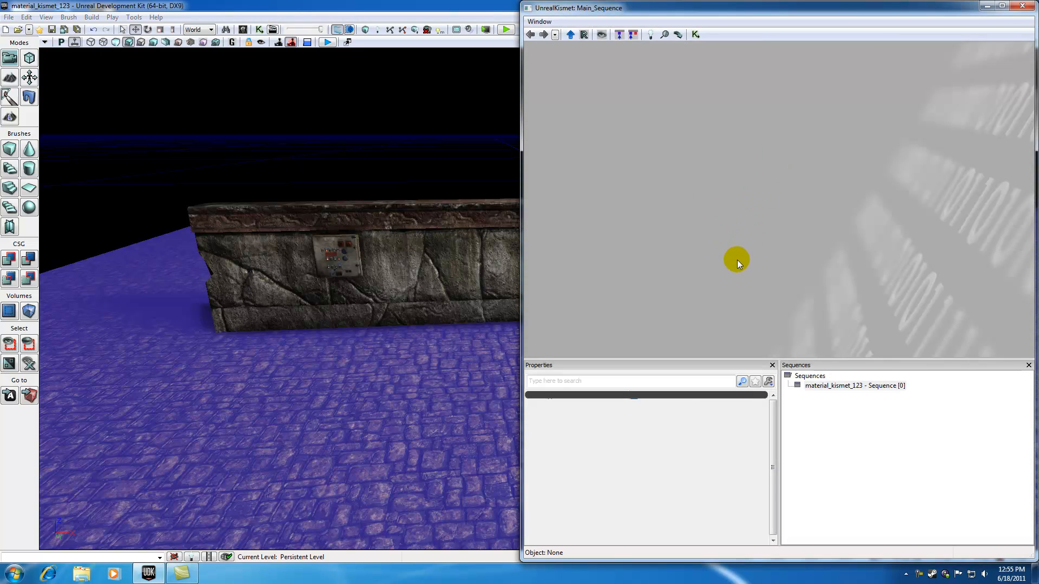
left_click(1029, 8)
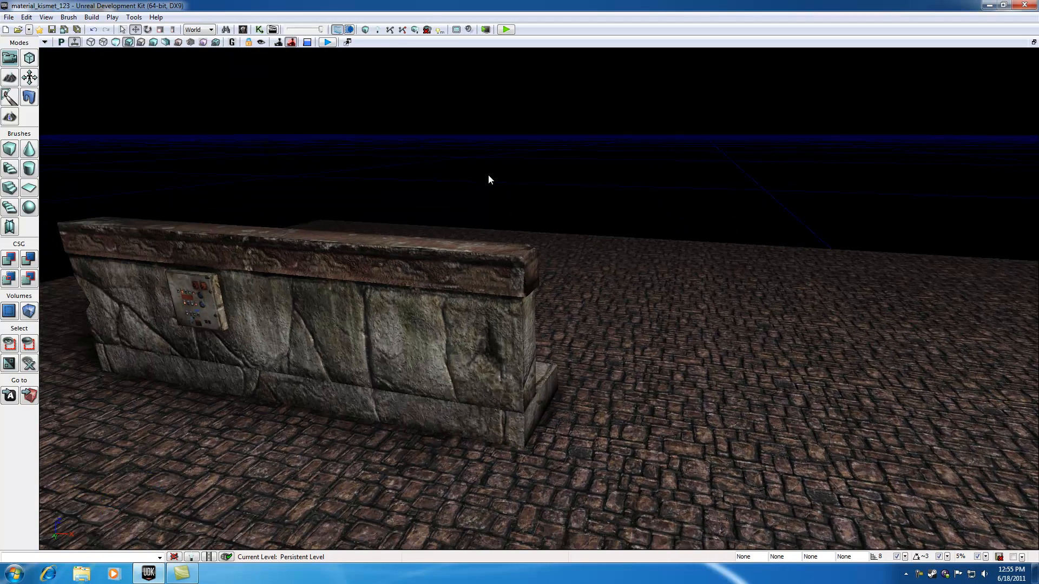
left_click(202, 302)
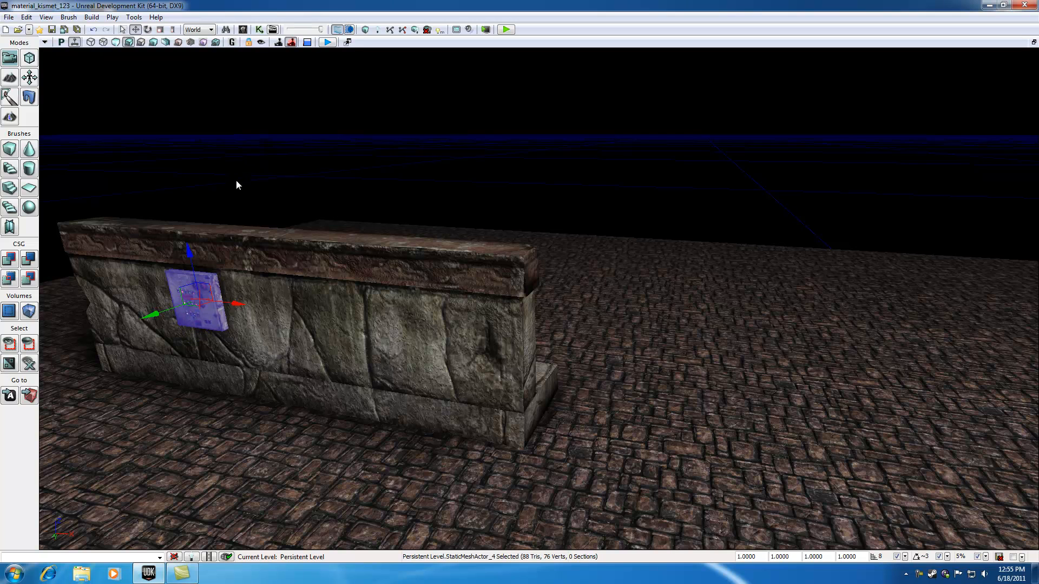
left_click(241, 178)
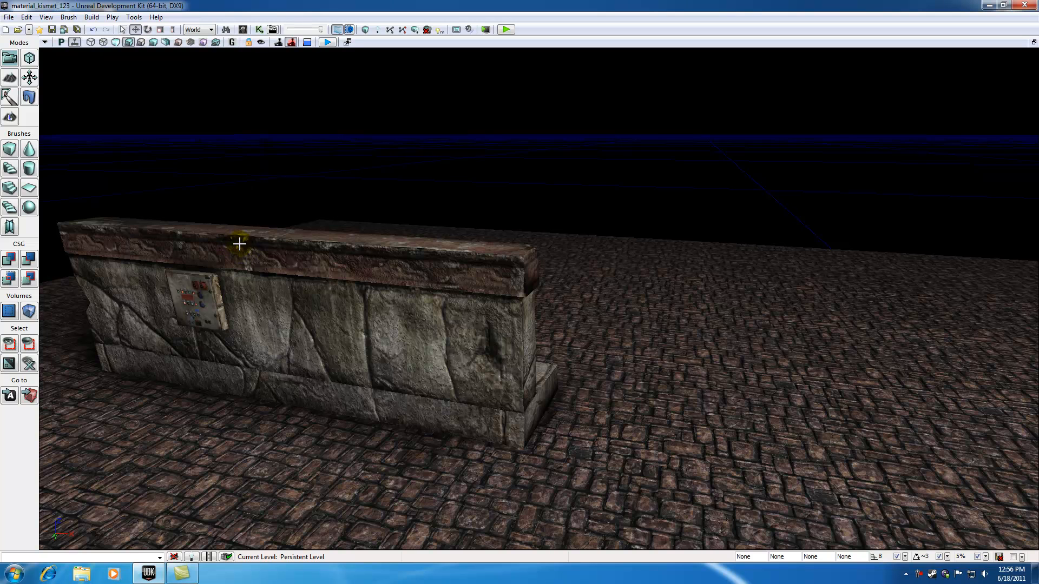
left_click(199, 302)
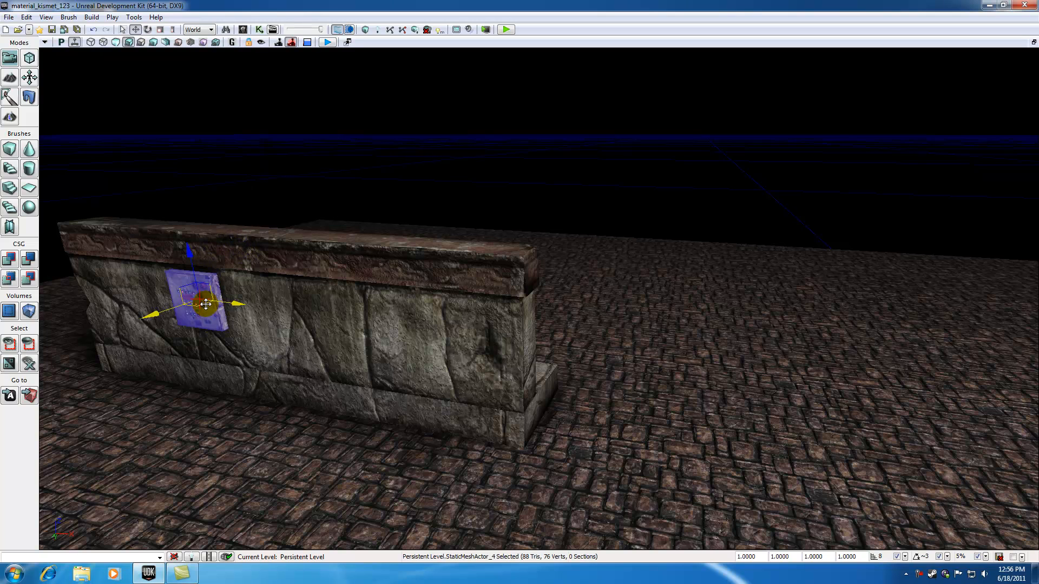
left_click(258, 30)
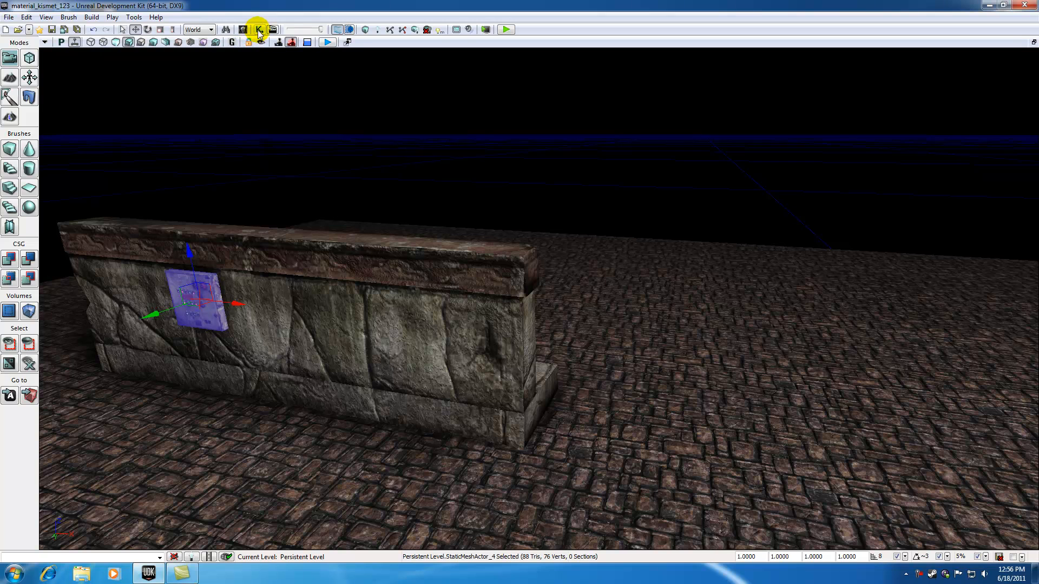
left_click(258, 29)
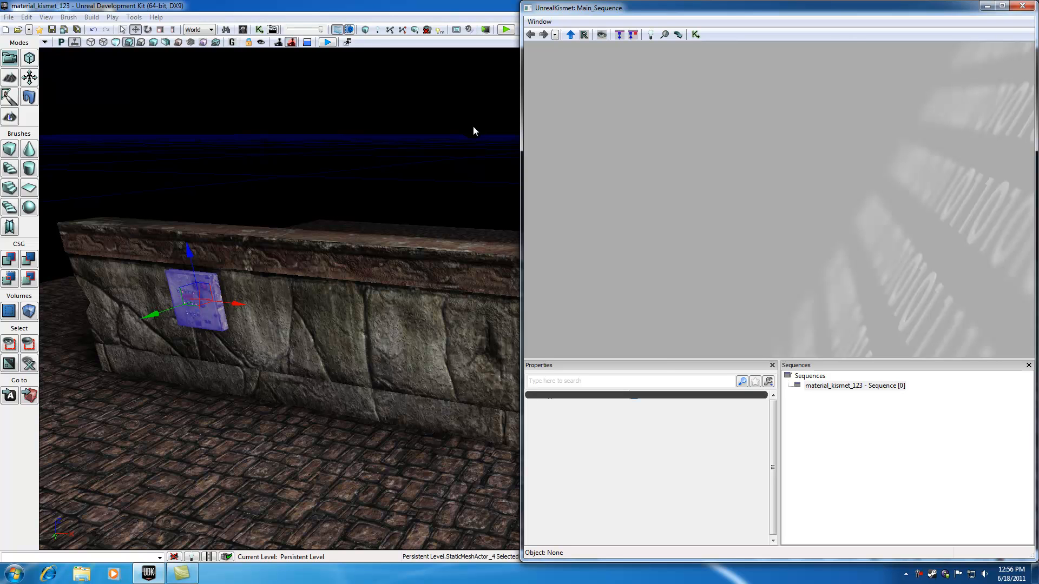
mouse_move(481, 134)
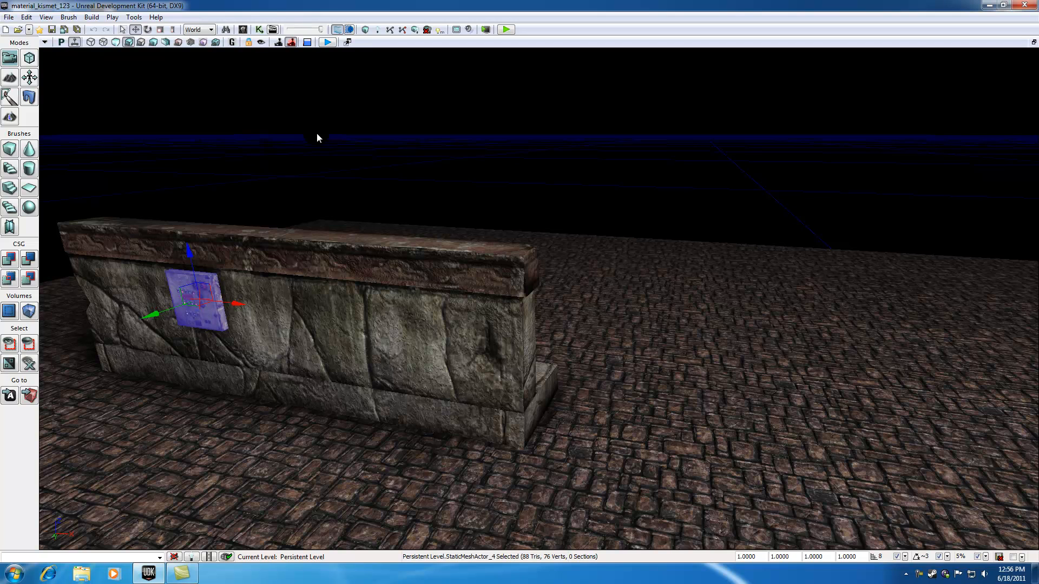
mouse_move(285, 162)
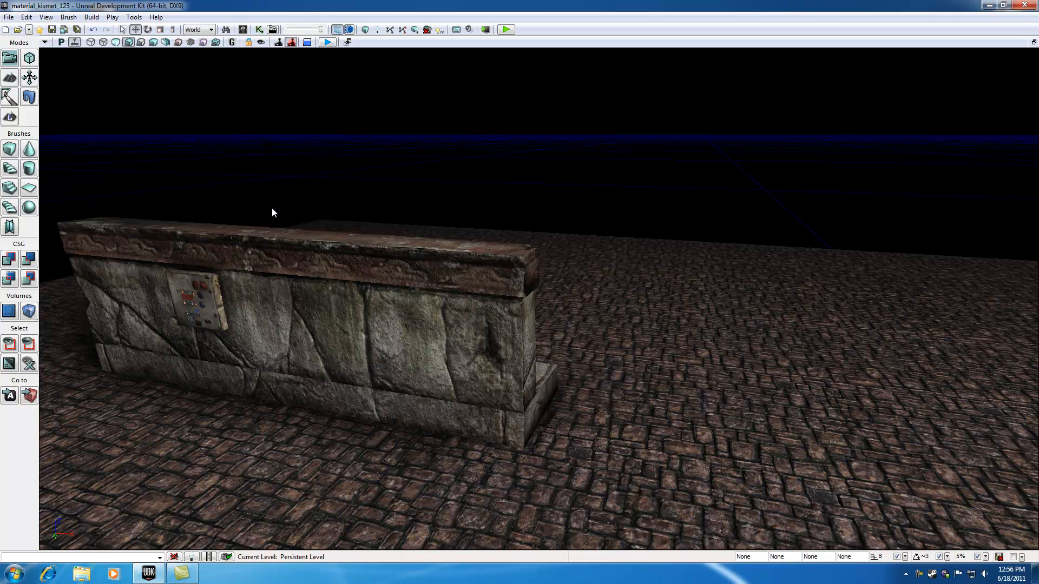
left_click(196, 305)
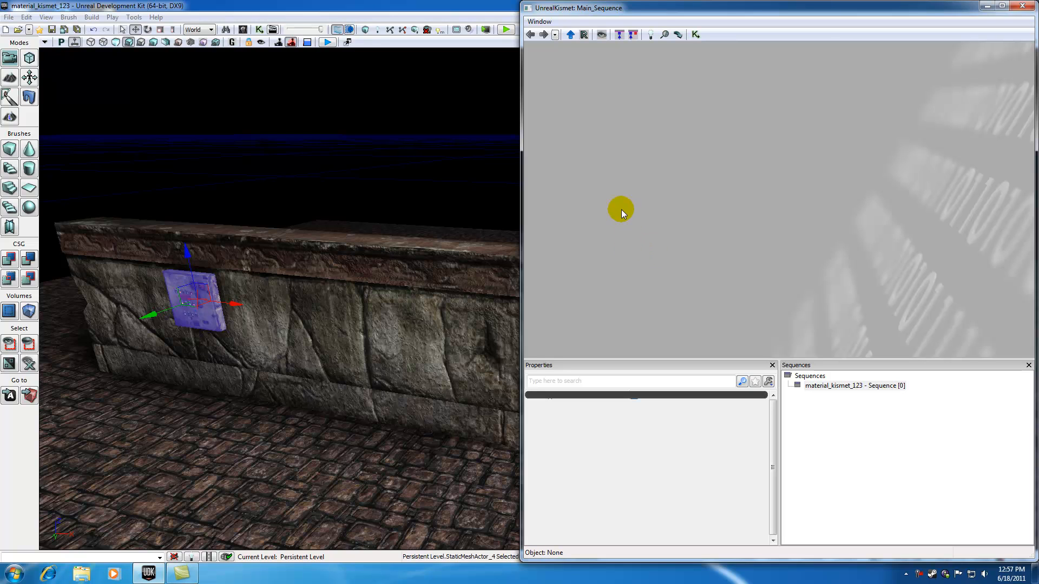
mouse_move(546, 225)
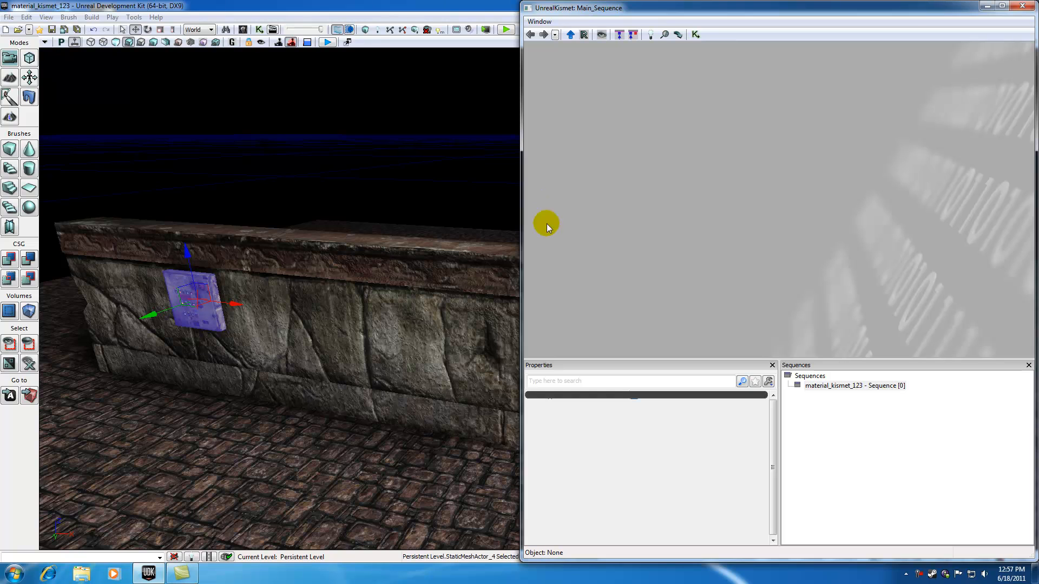
- Add a New Event Using StaticMeshActor_4 > Take Damage to the Kismet sequence
right_click(546, 223)
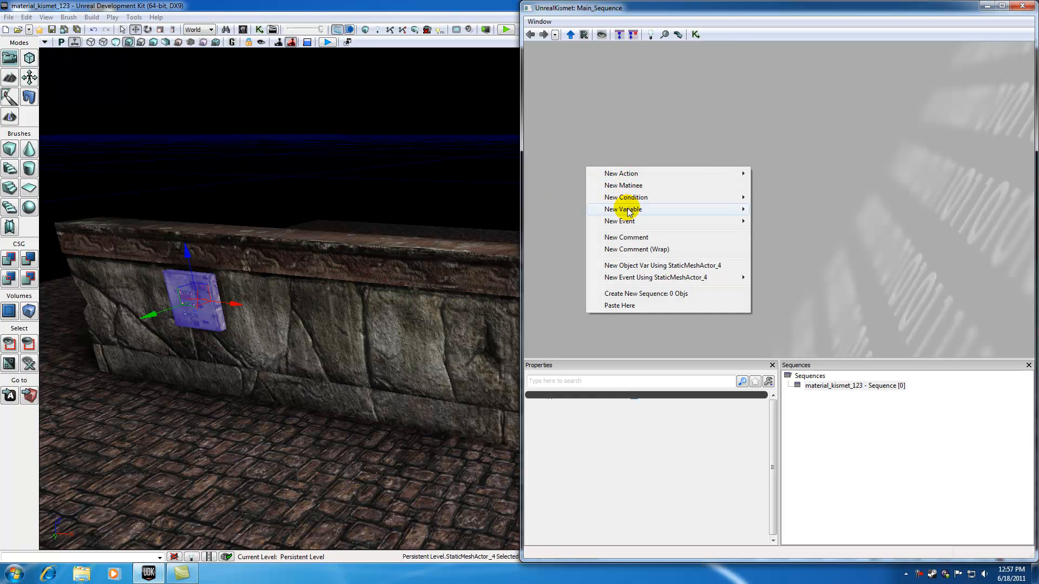
mouse_move(656, 277)
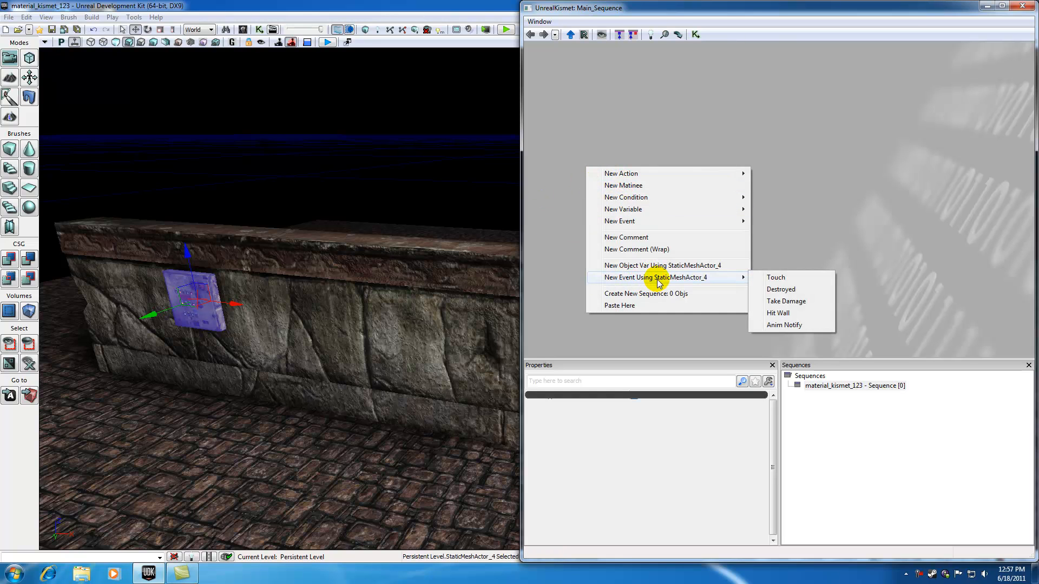
mouse_move(687, 282)
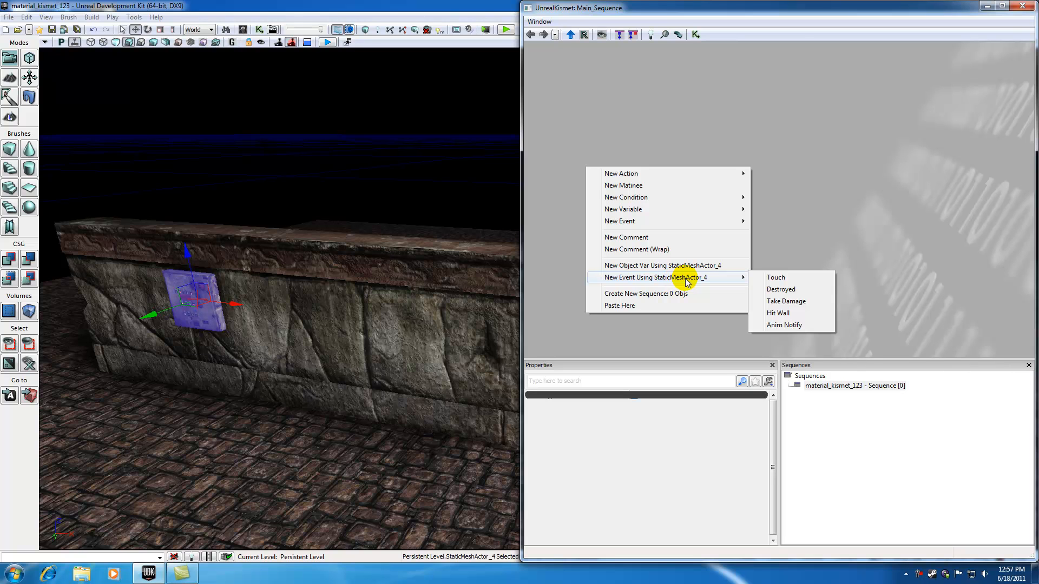
mouse_move(786, 302)
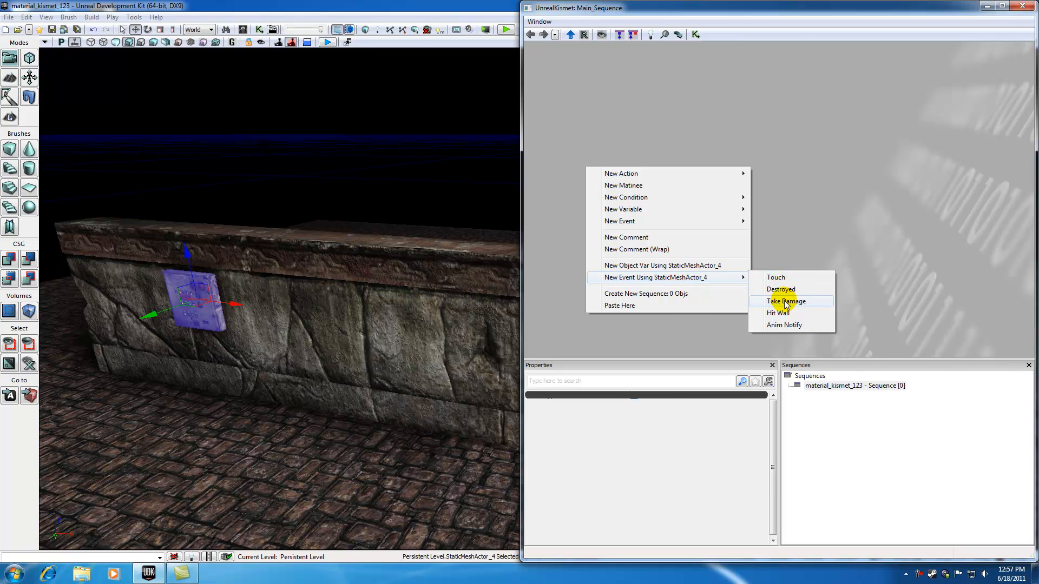
left_click(786, 302)
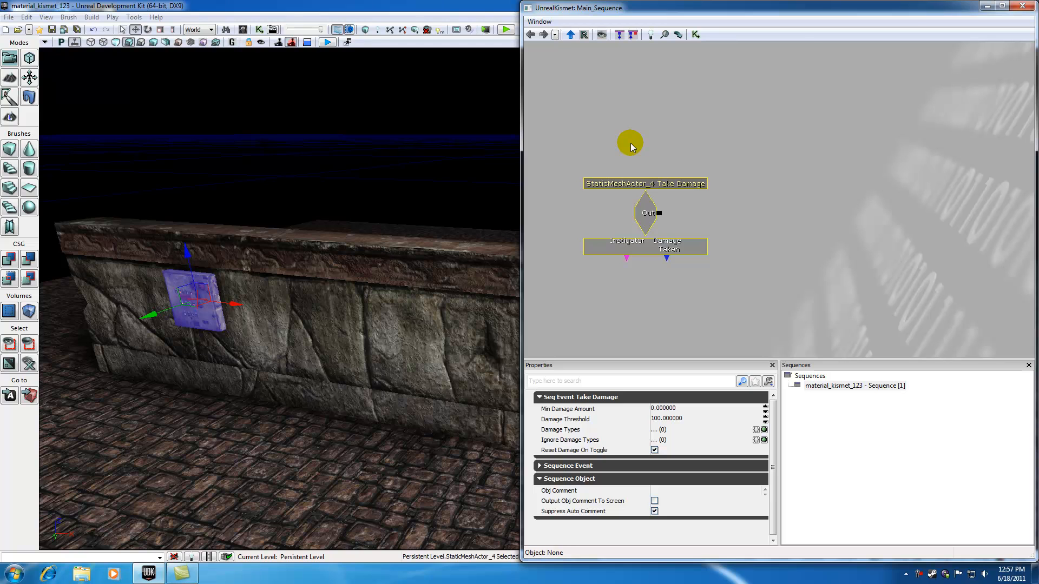
left_click(646, 213)
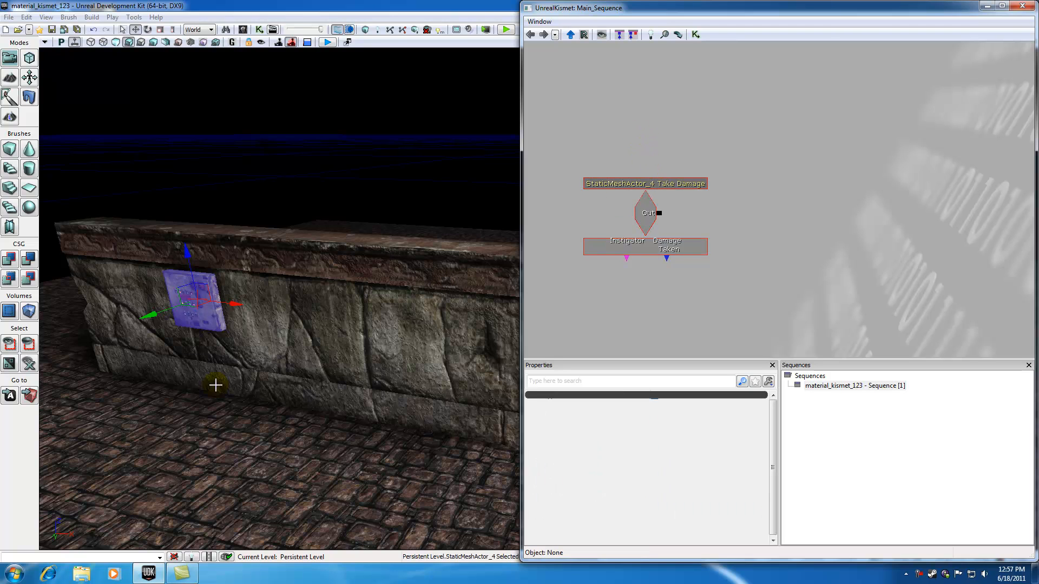
left_click(643, 212)
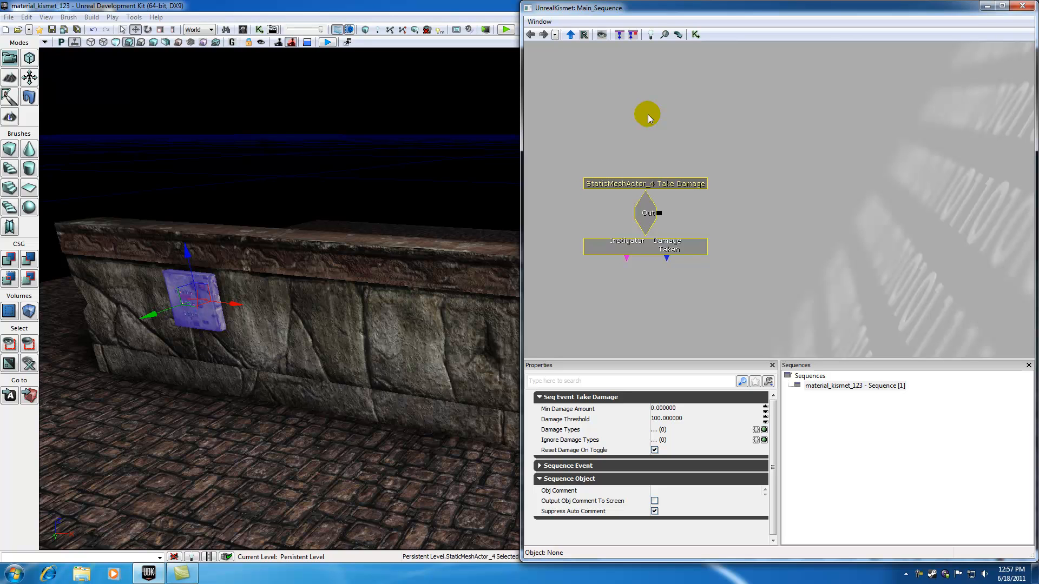
left_click(646, 212)
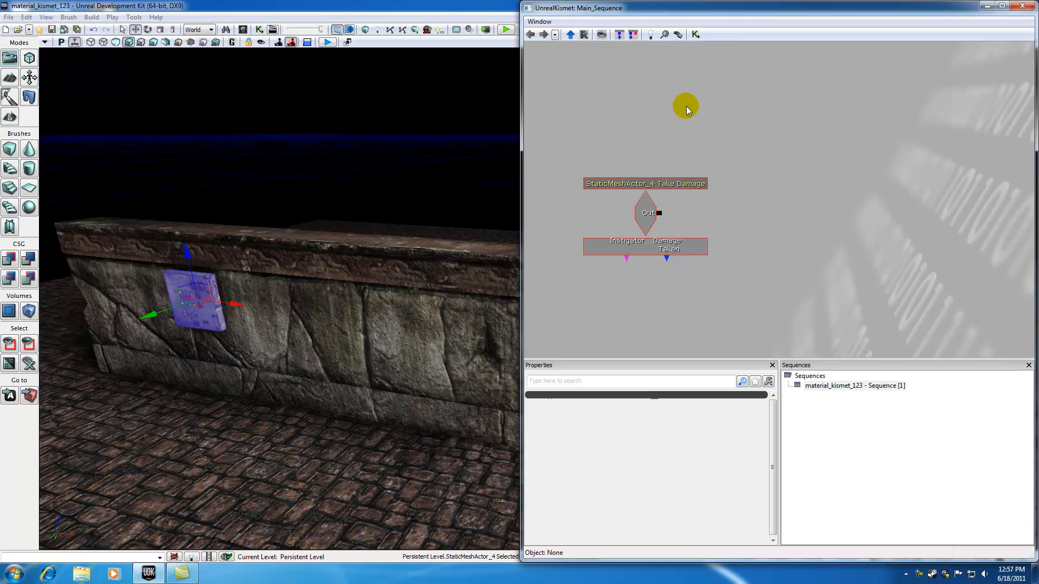
mouse_move(687, 110)
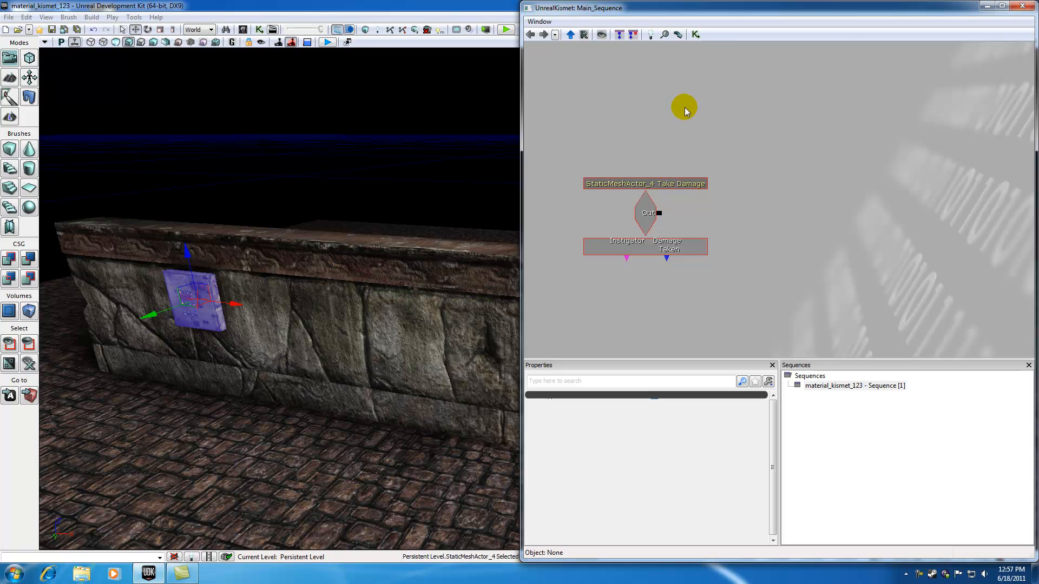
mouse_move(649, 162)
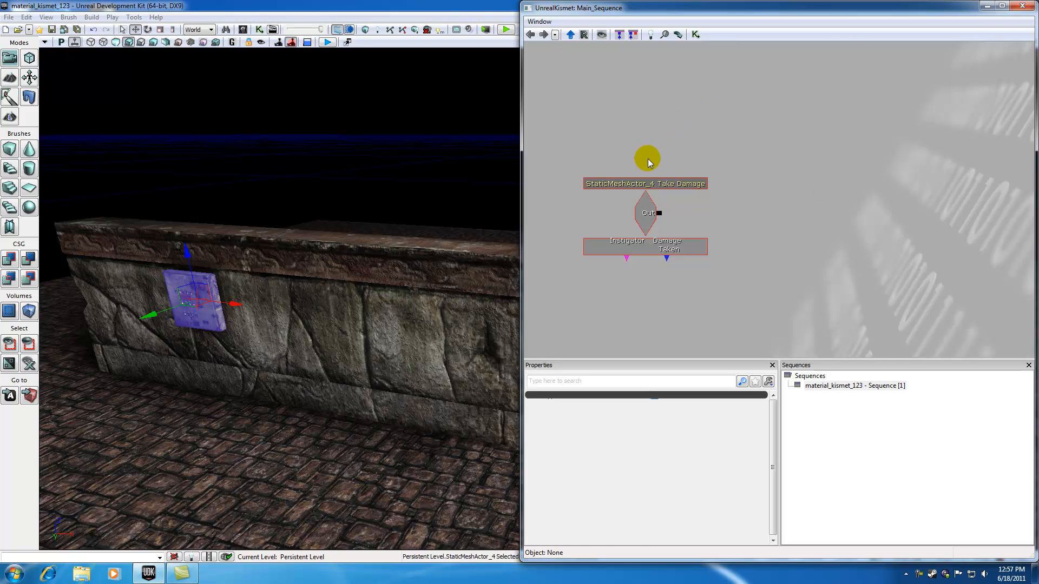
left_click(644, 184)
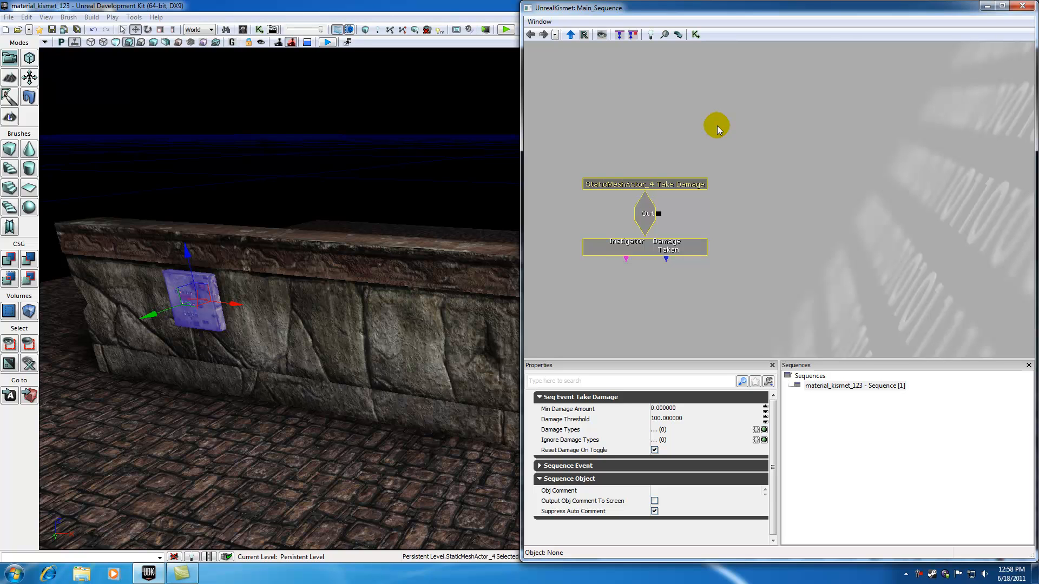
- Set the Take Damage event's Damage Threshold to 5 and release a stray wire from its Out link
left_click(649, 225)
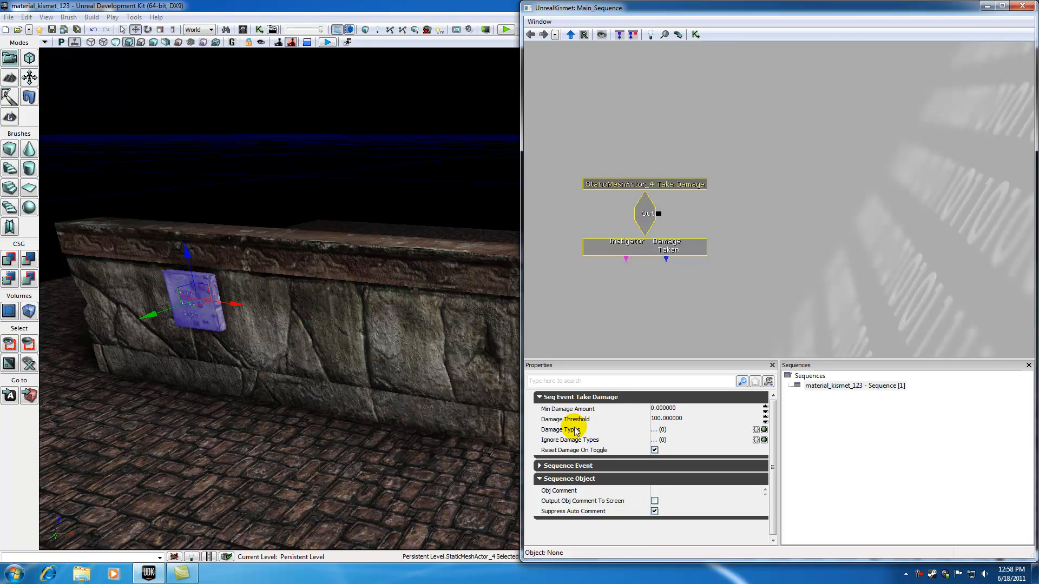
mouse_move(646, 420)
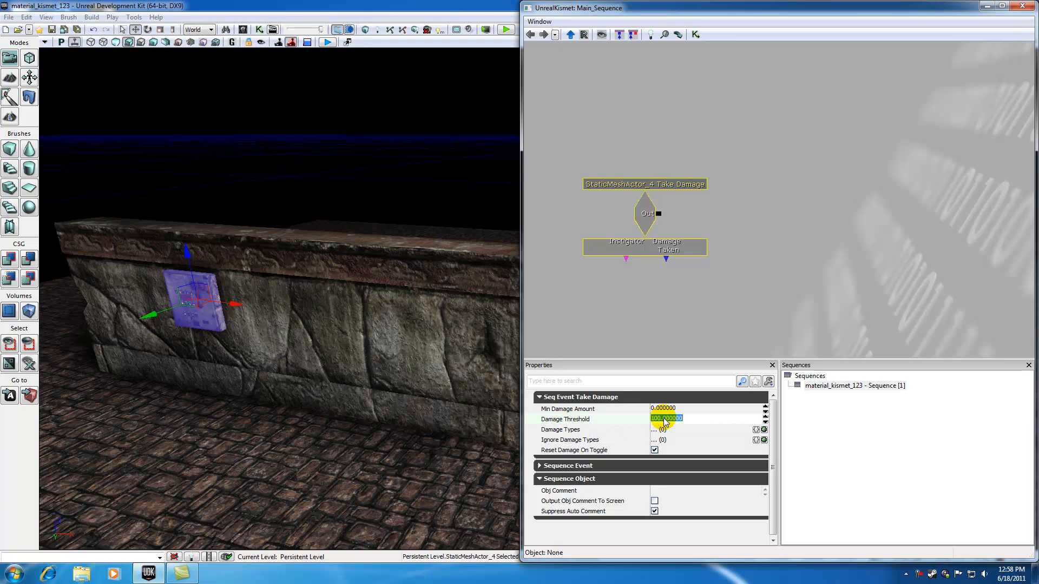
type("5")
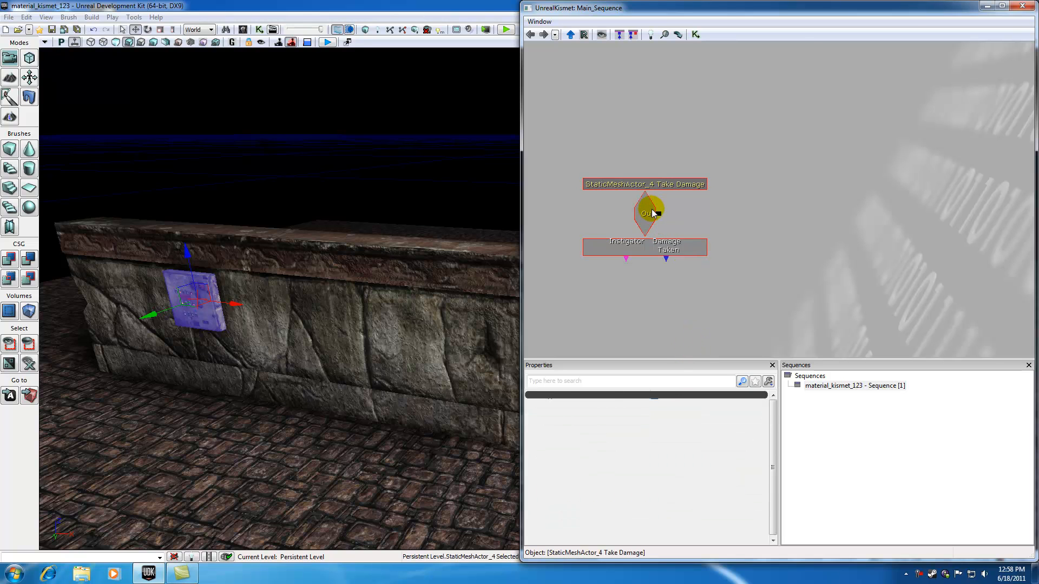
left_click(645, 213)
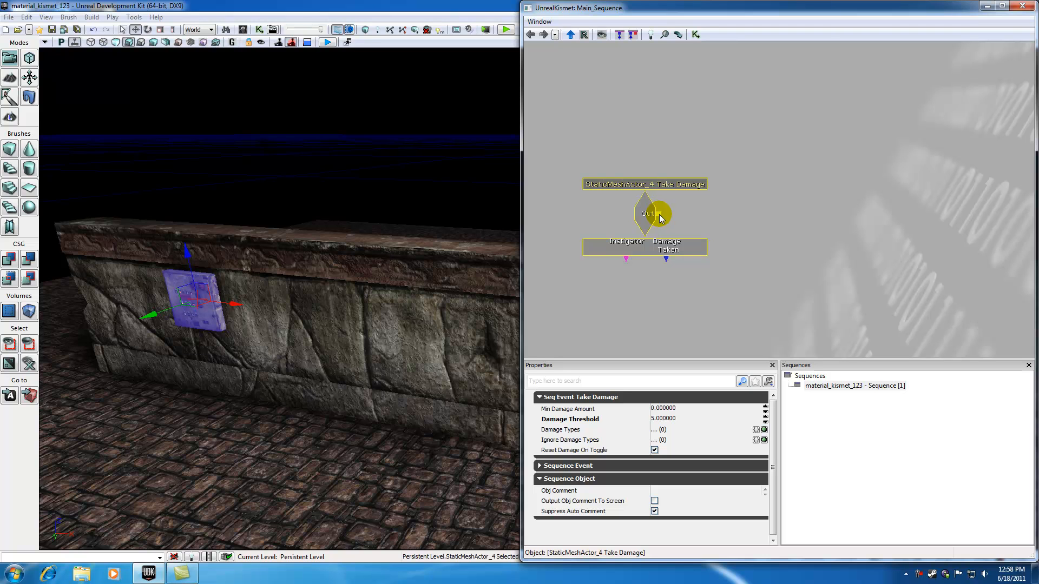
left_click_drag(657, 213, 804, 199)
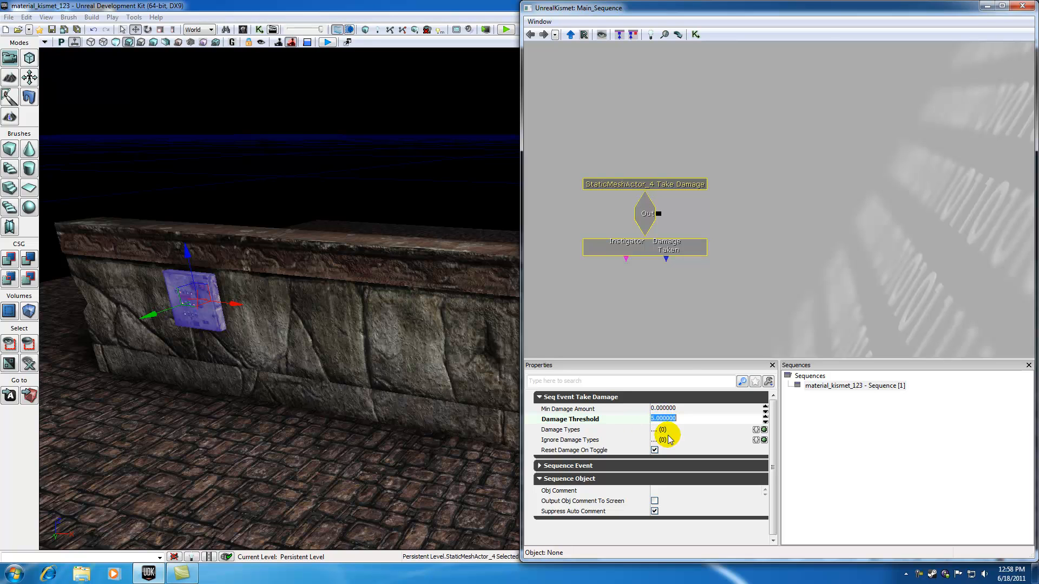
mouse_move(693, 298)
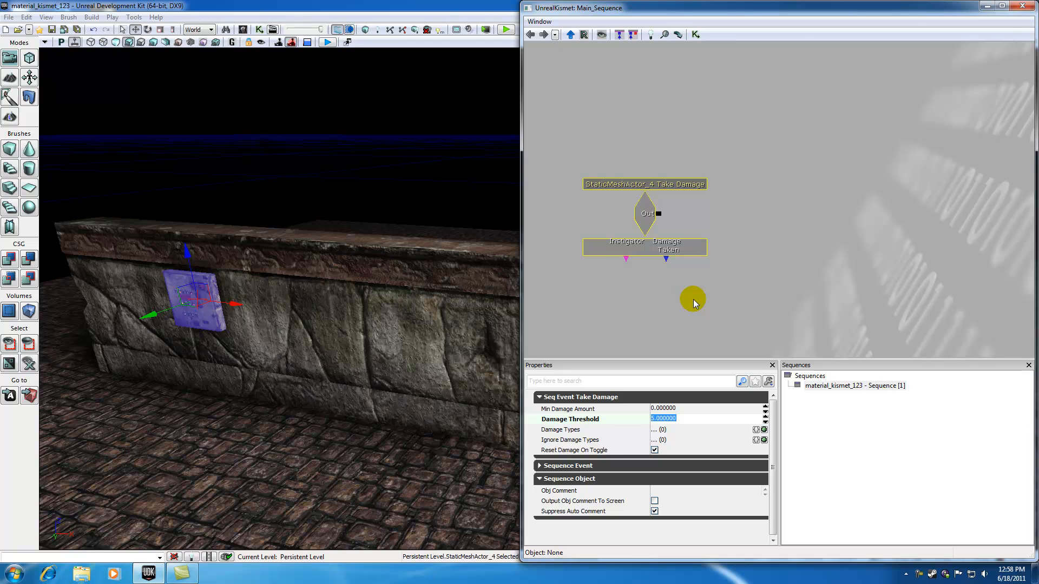
left_click(645, 213)
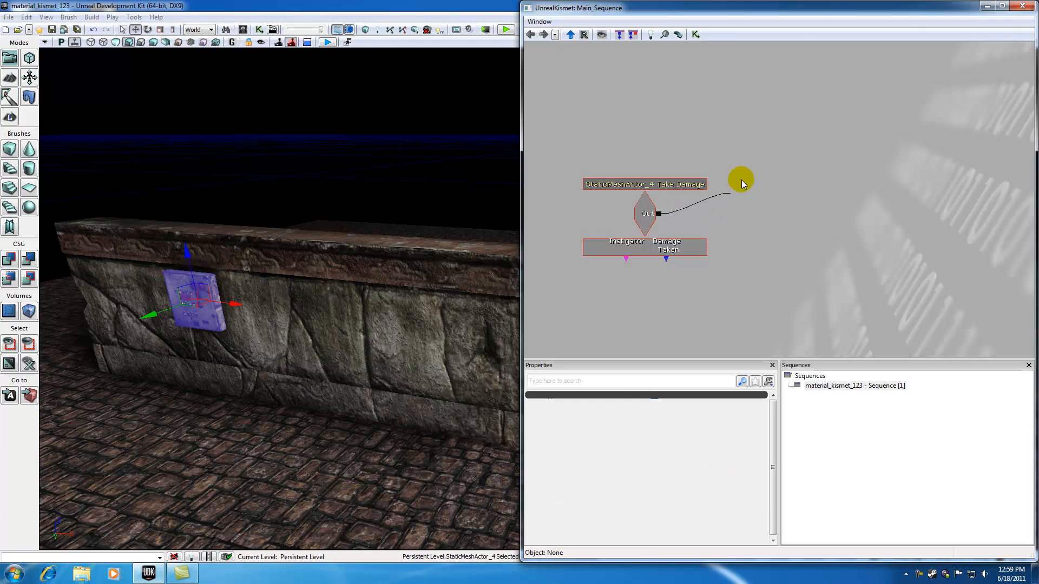
left_click_drag(740, 181, 794, 184)
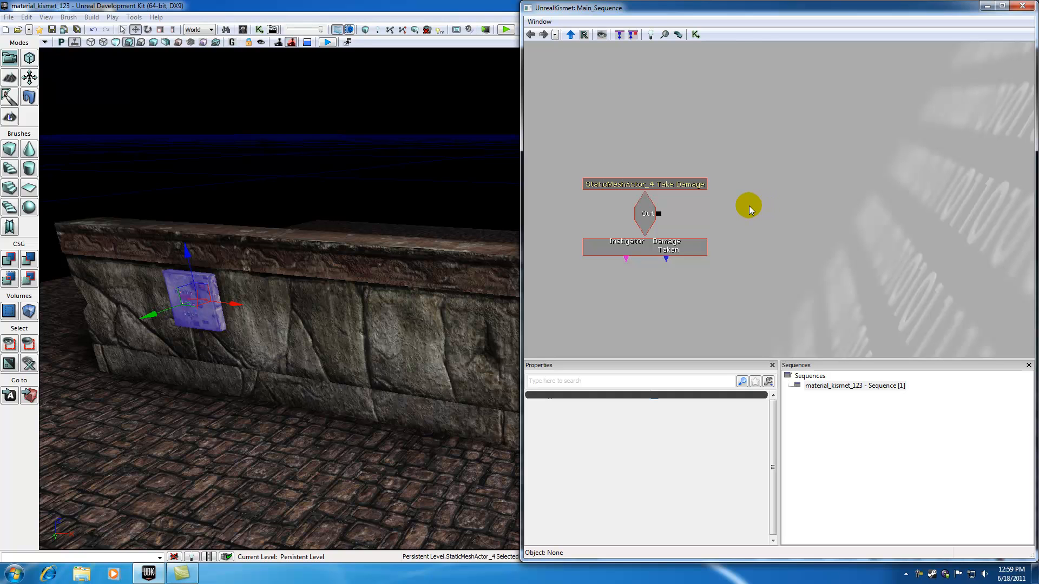
mouse_move(755, 185)
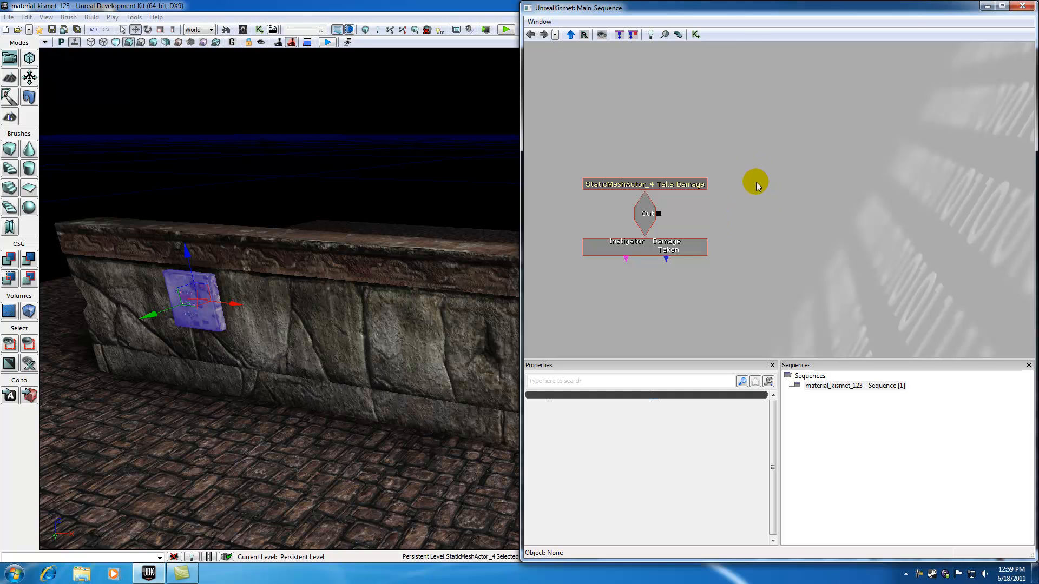
- Add a Play Announcement action and wire the Take Damage Out link to its In
right_click(757, 184)
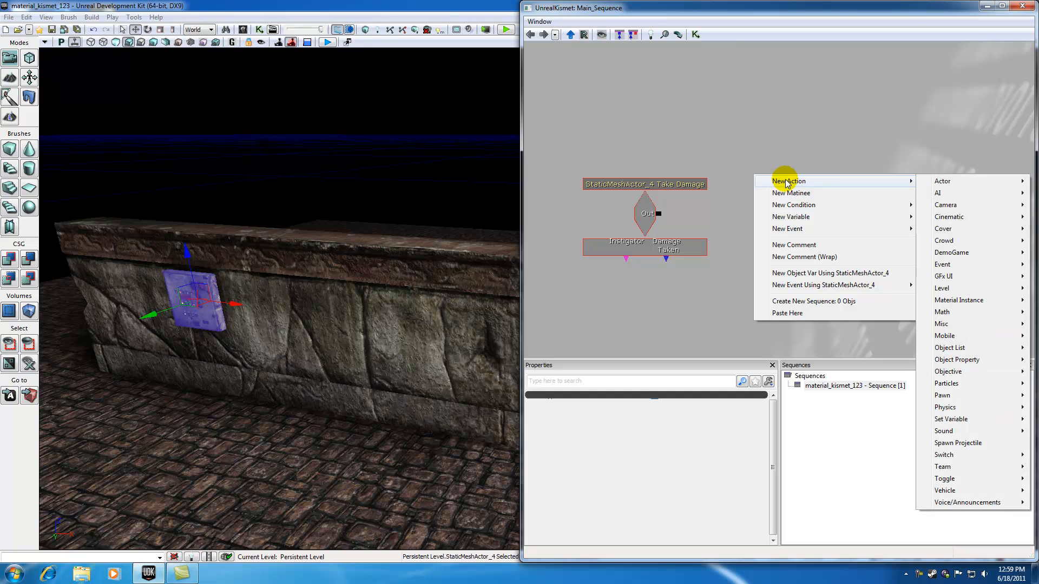
mouse_move(954, 502)
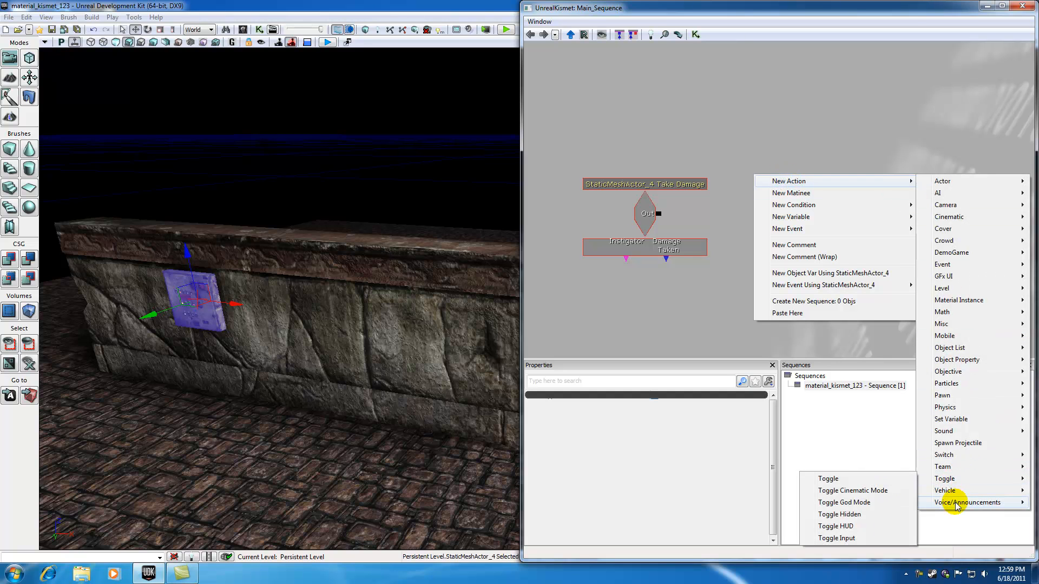
mouse_move(968, 502)
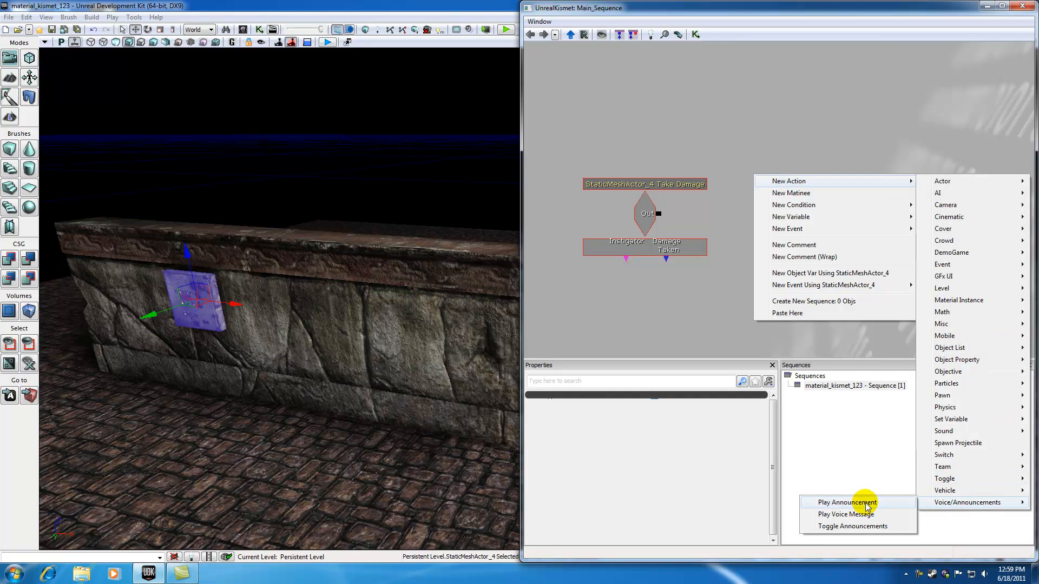
left_click(846, 502)
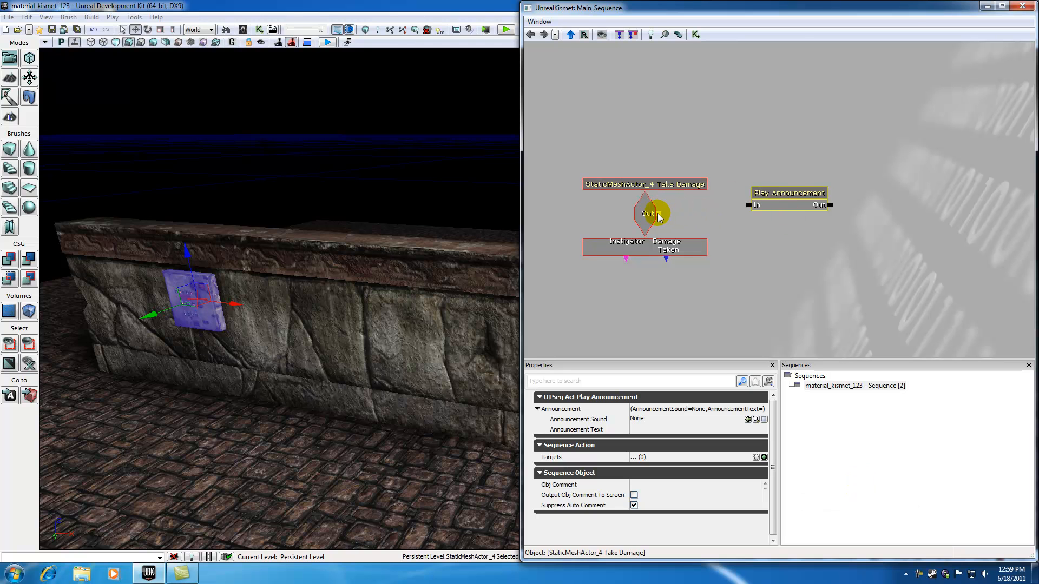
left_click_drag(659, 214, 742, 175)
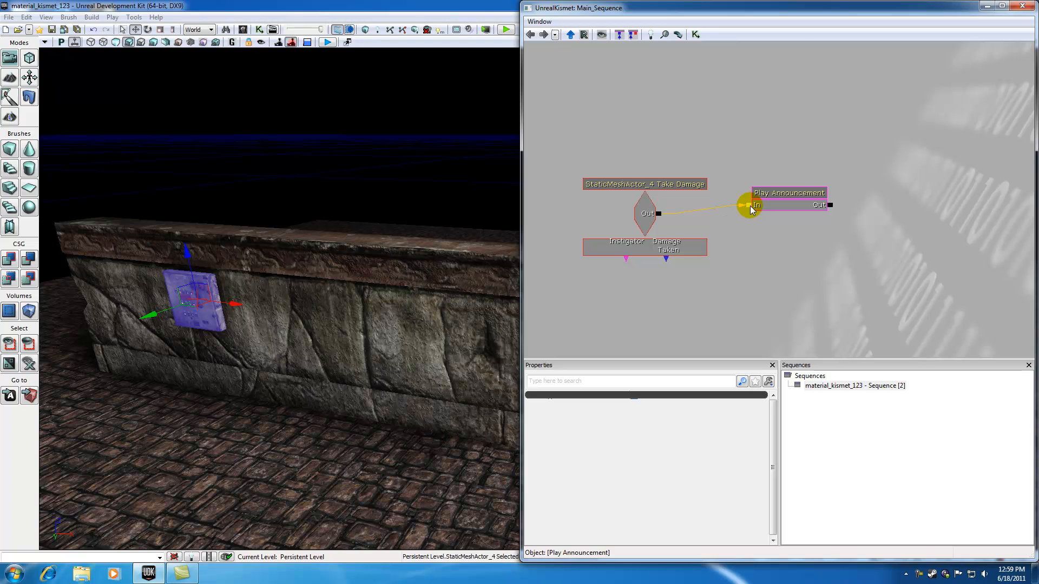
- Set the Announcement Text to 'wtf bud shoot me'
left_click(788, 193)
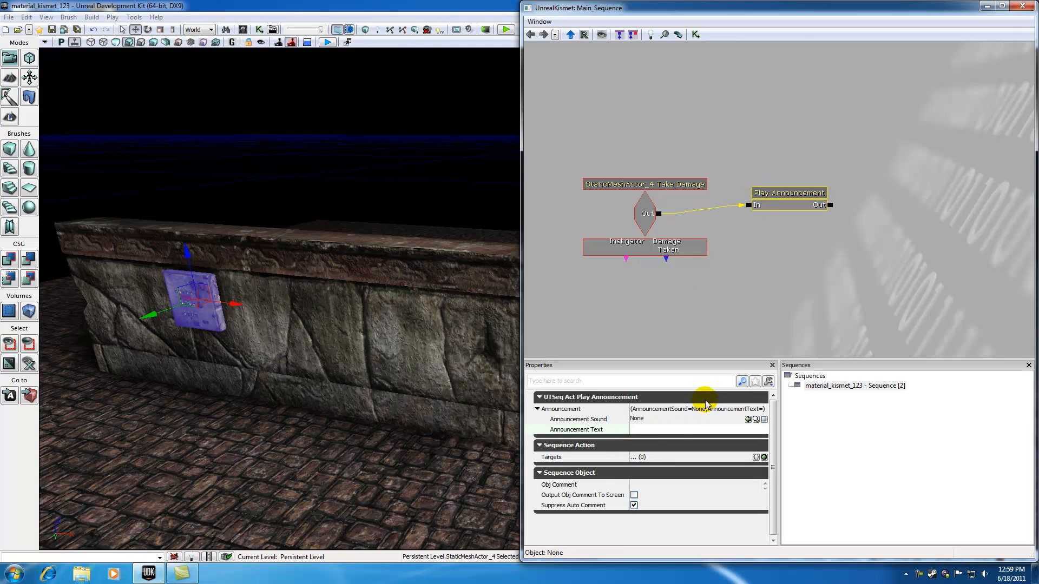
type("wtf bud")
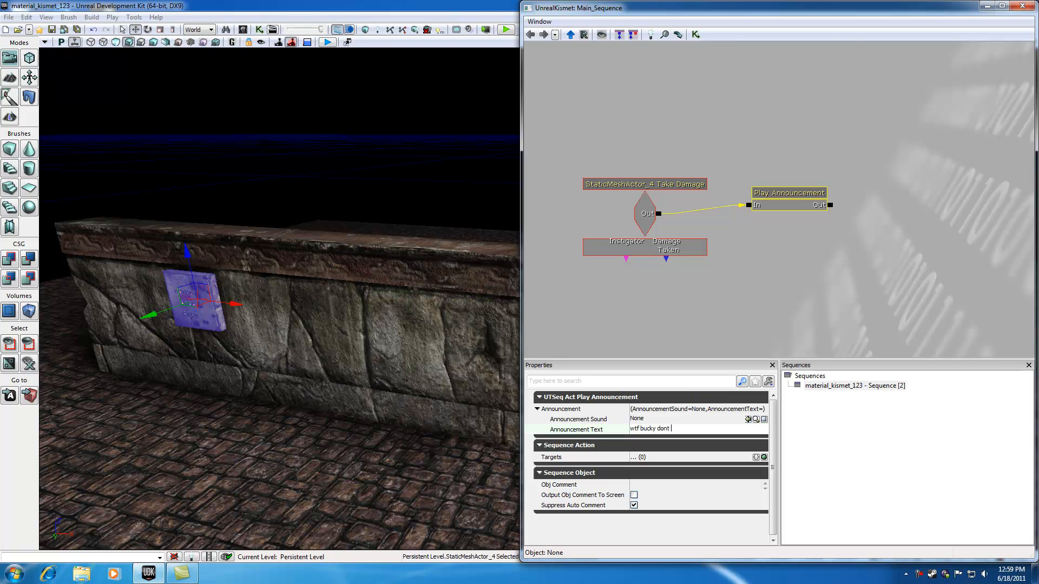
type("shoot me")
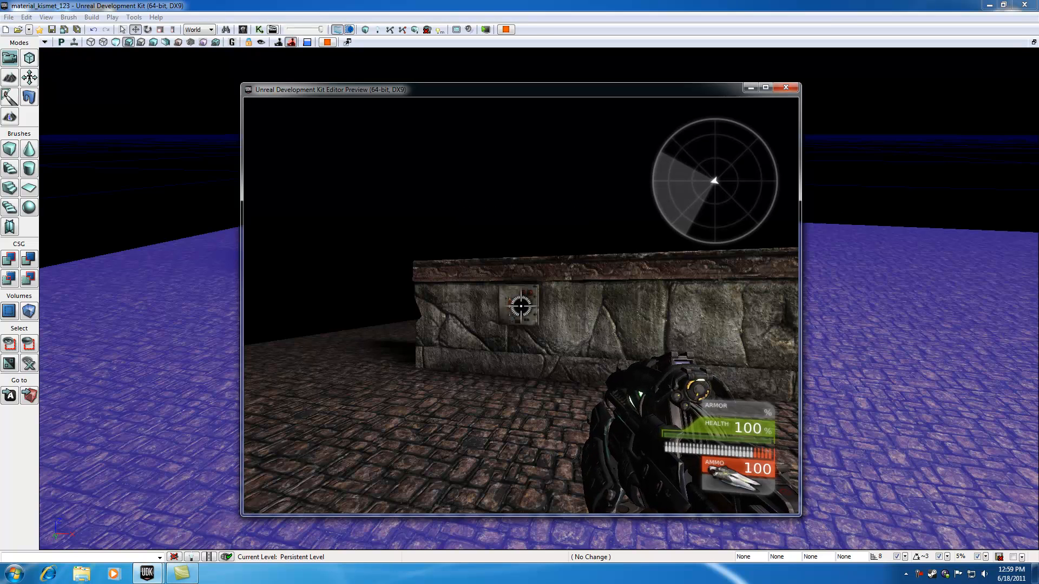
- Shoot the control panel twice in the preview, then close the play-test window
left_click(520, 308)
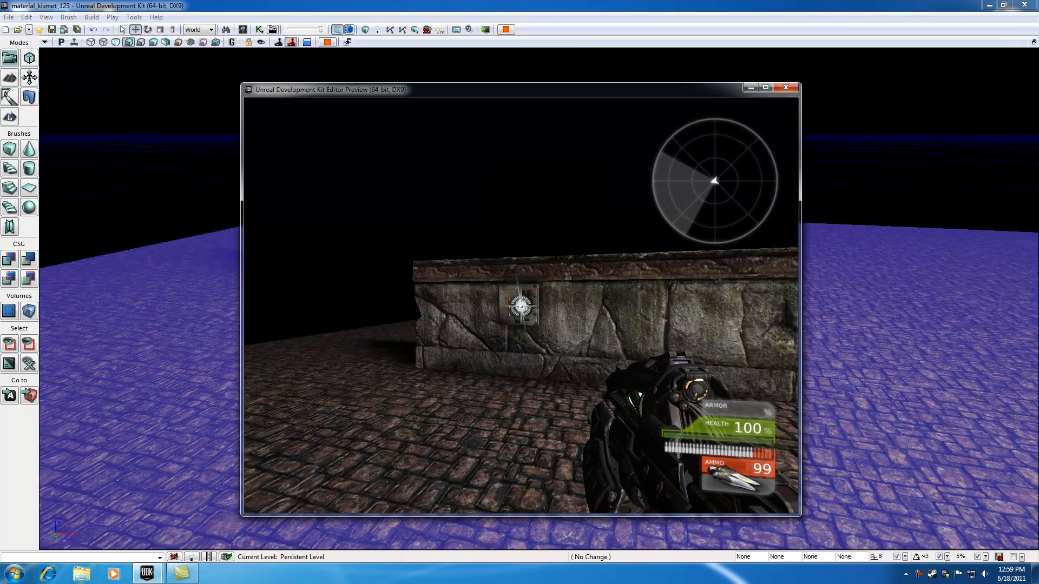
left_click(521, 309)
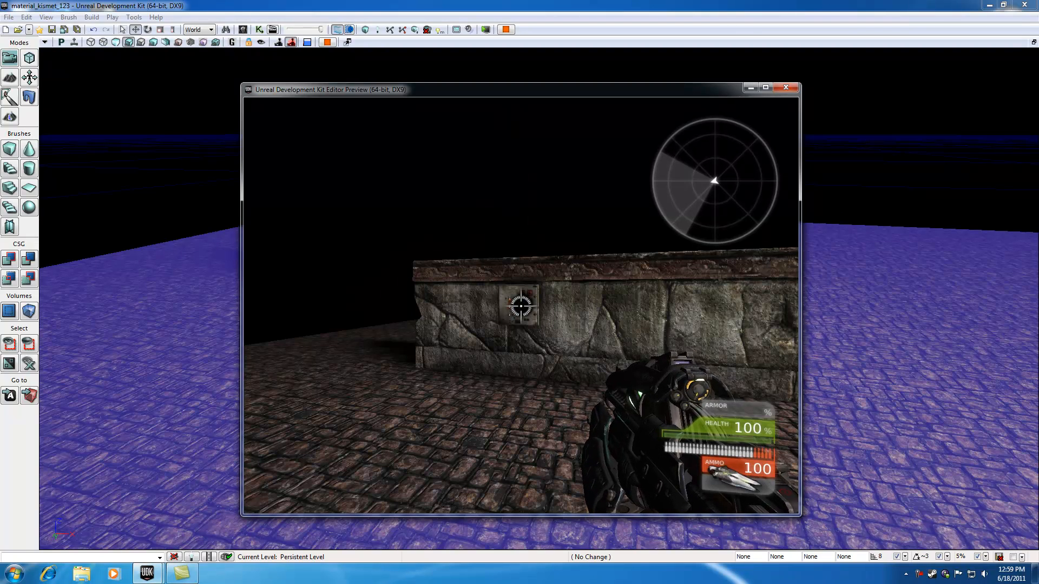
left_click(258, 29)
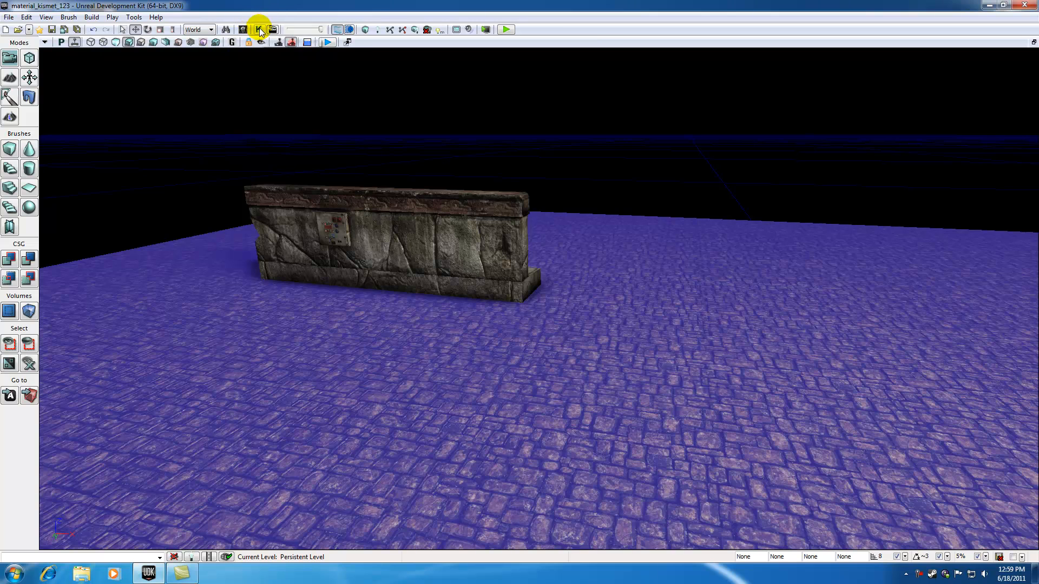
- Reopen Kismet and check the Take Damage event's Max Trigger Count remains 1
left_click(259, 29)
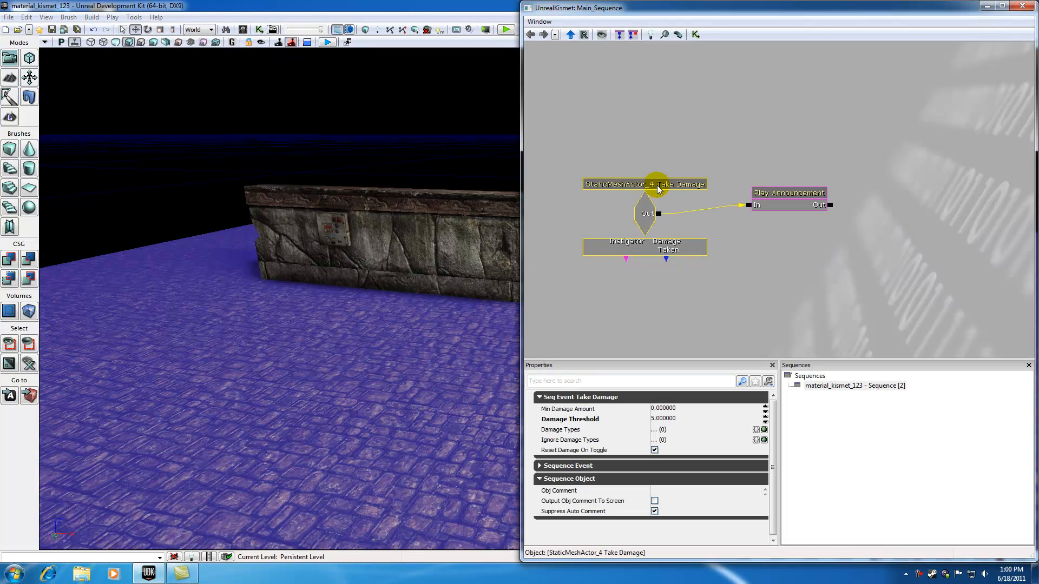
mouse_move(653, 185)
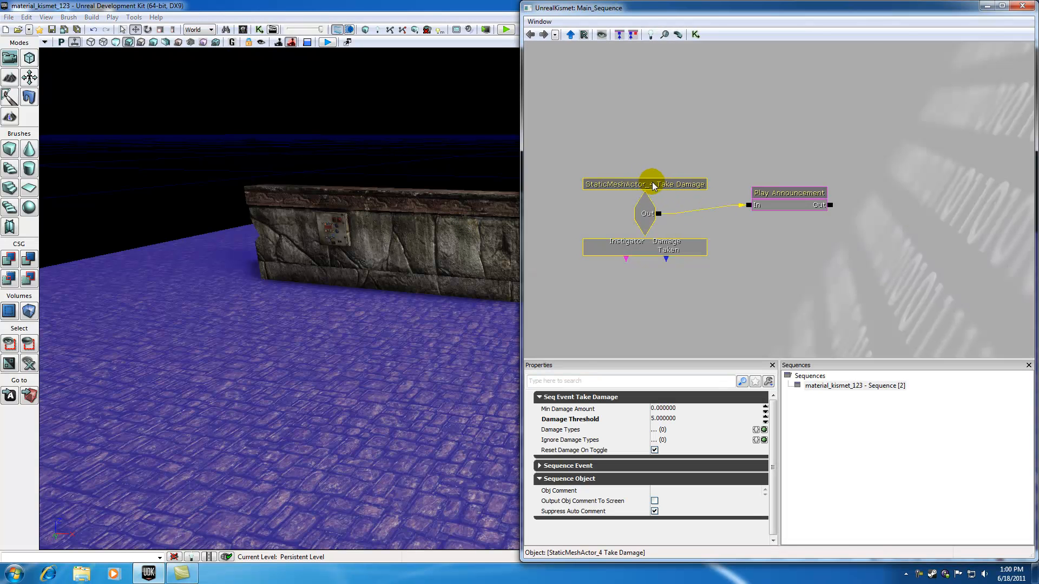
left_click(571, 521)
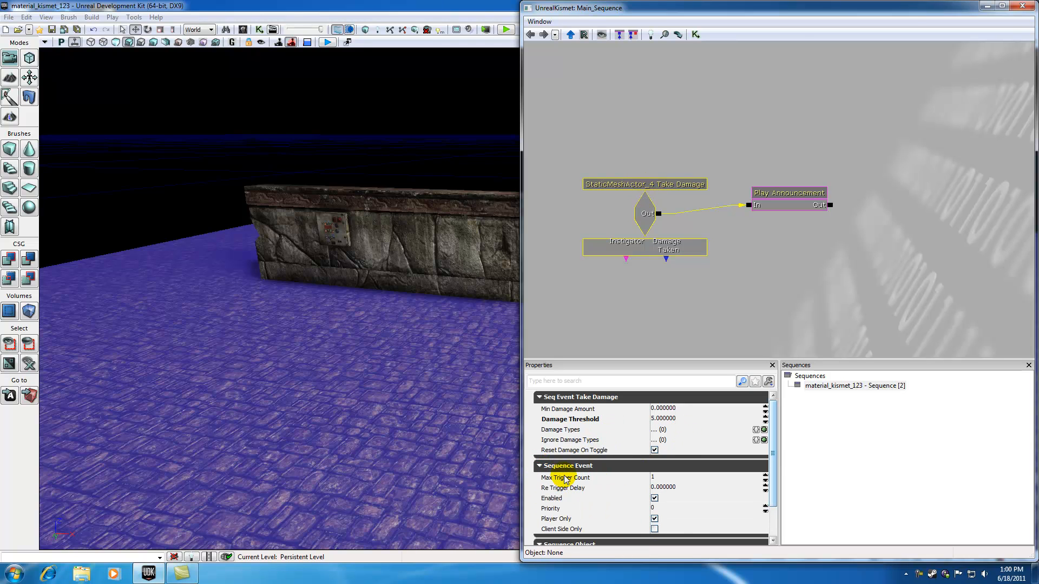
mouse_move(565, 478)
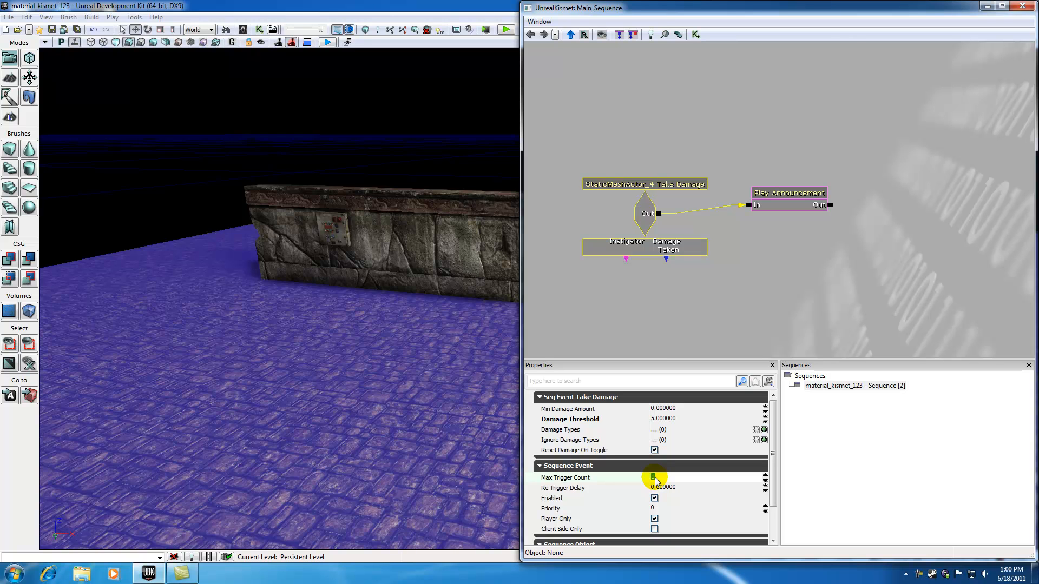
left_click(787, 193)
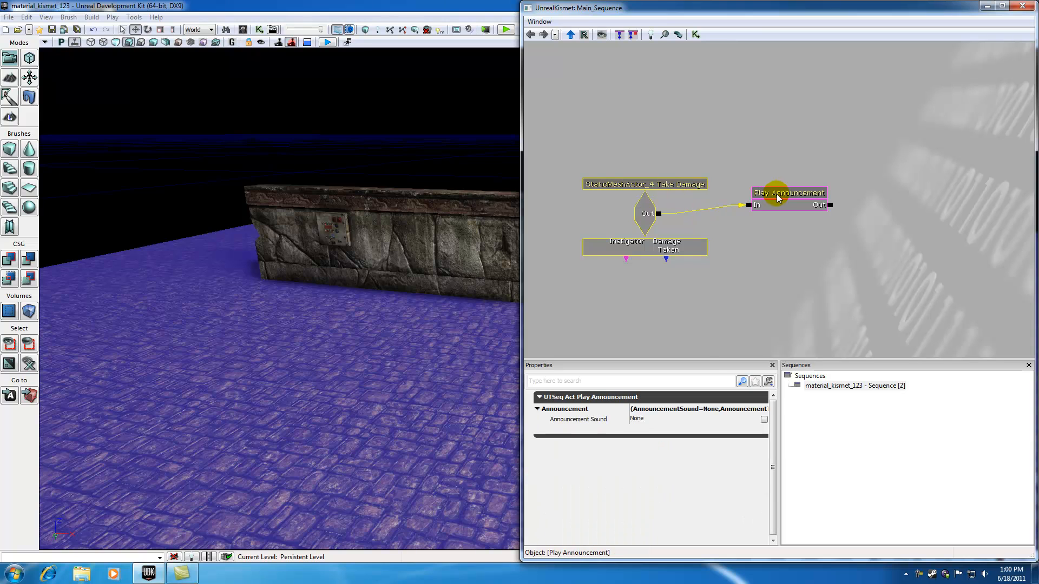
left_click(644, 184)
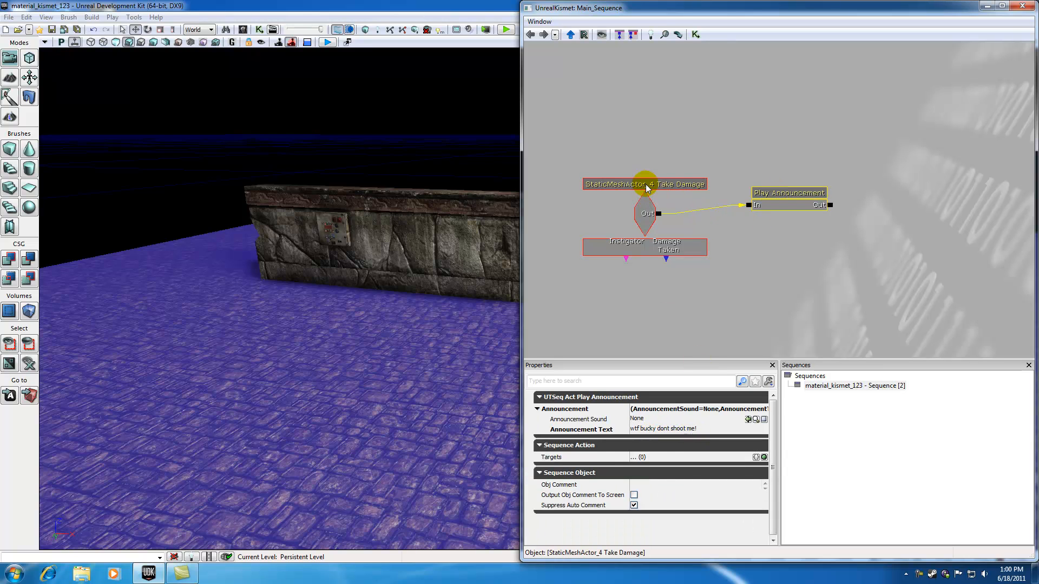
left_click(643, 184)
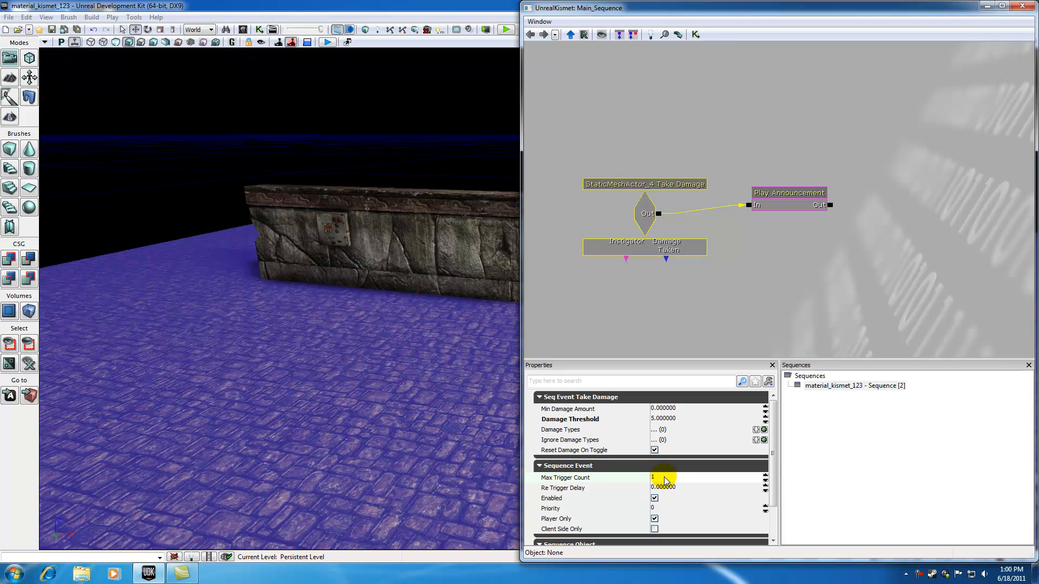
mouse_move(668, 454)
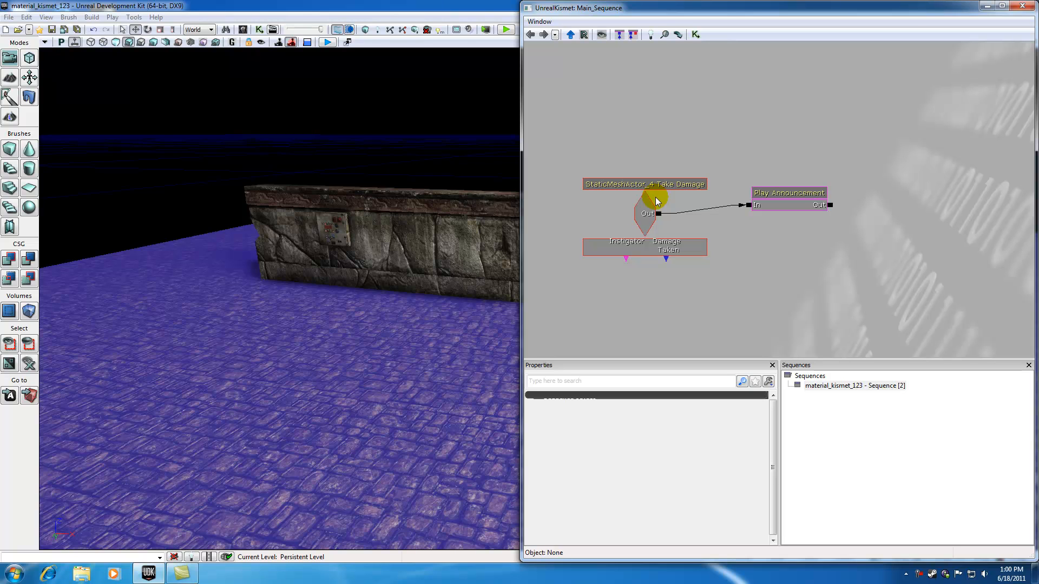
- Review the Take Damage and Play Announcement nodes, then close the Kismet window
left_click(644, 184)
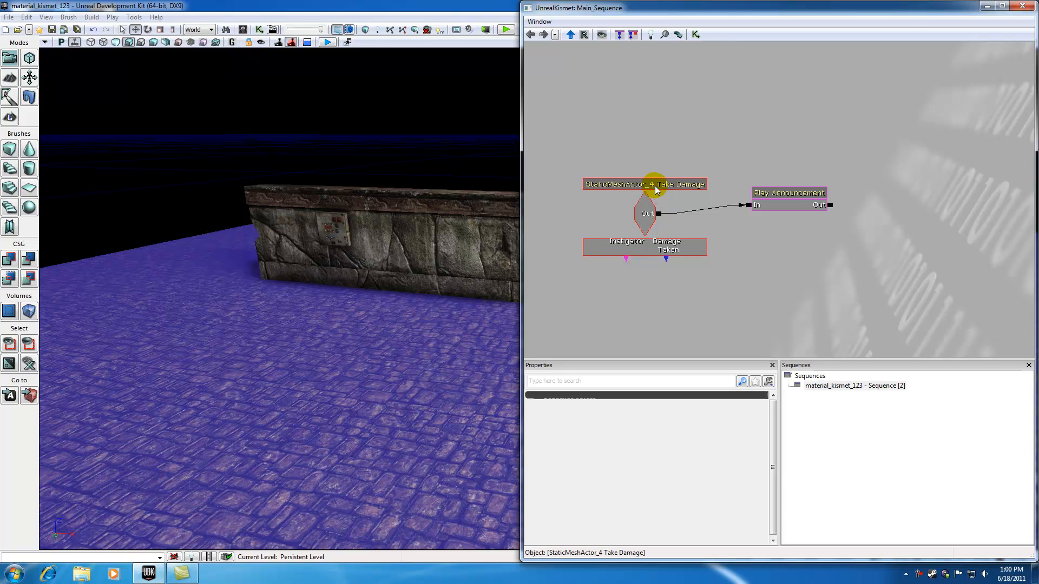
left_click(788, 192)
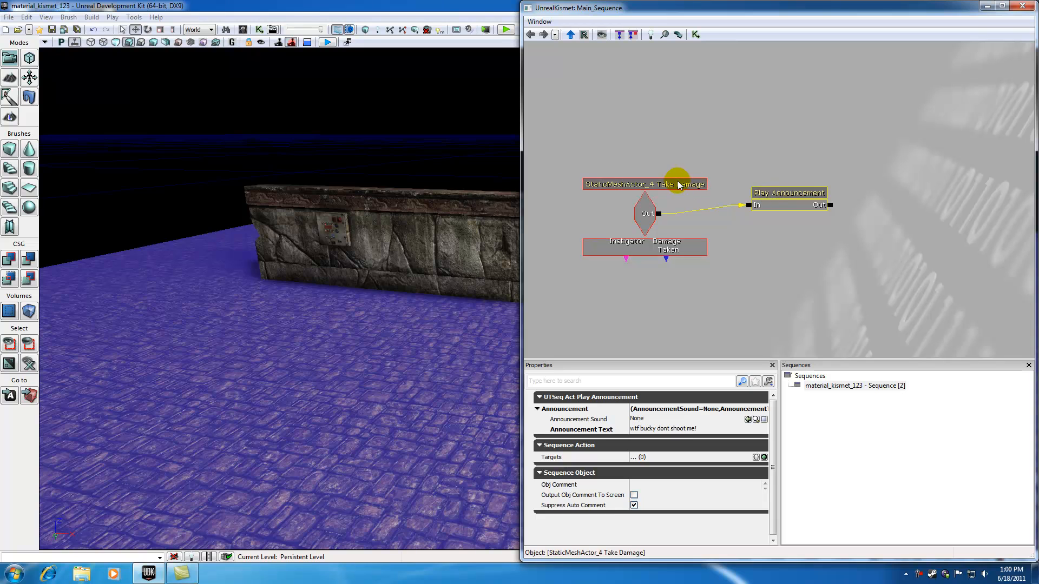
left_click(788, 193)
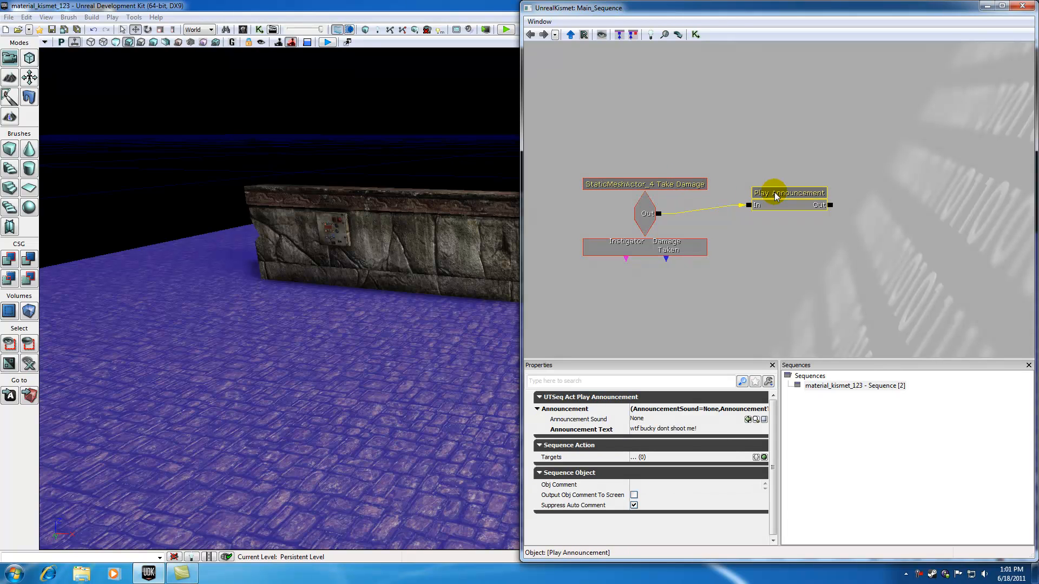
mouse_move(773, 217)
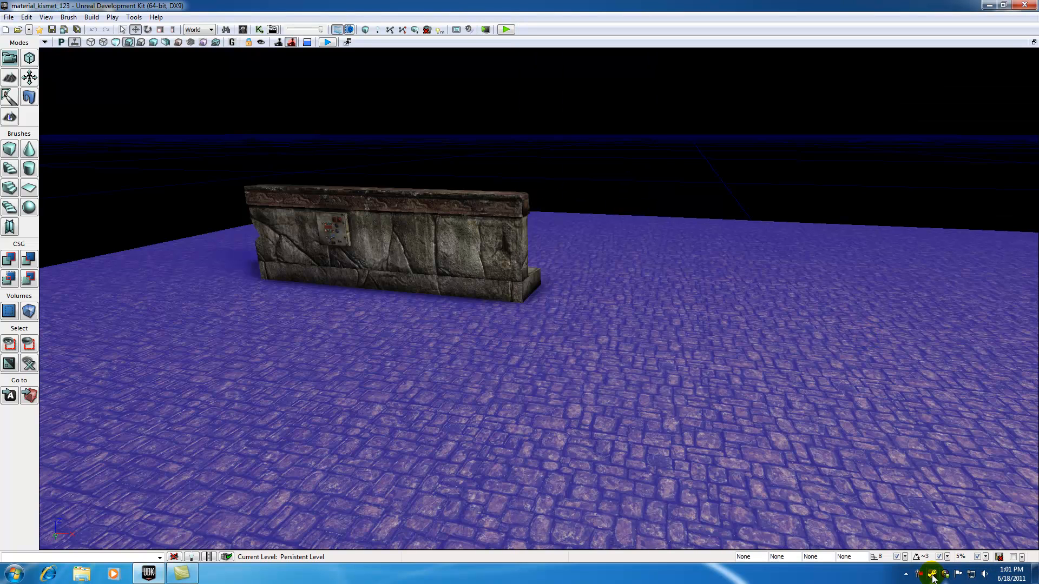
right_click(932, 574)
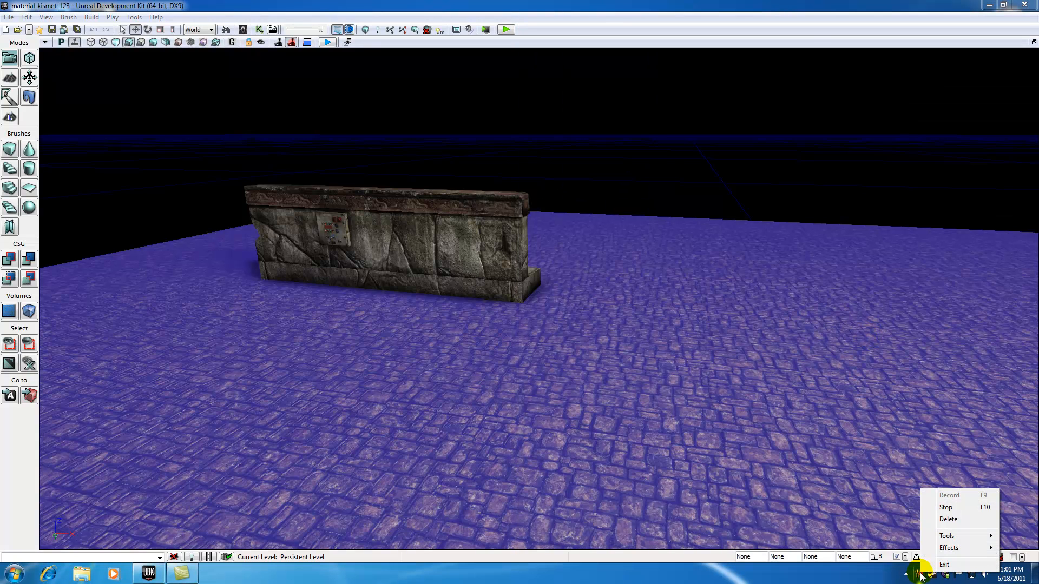